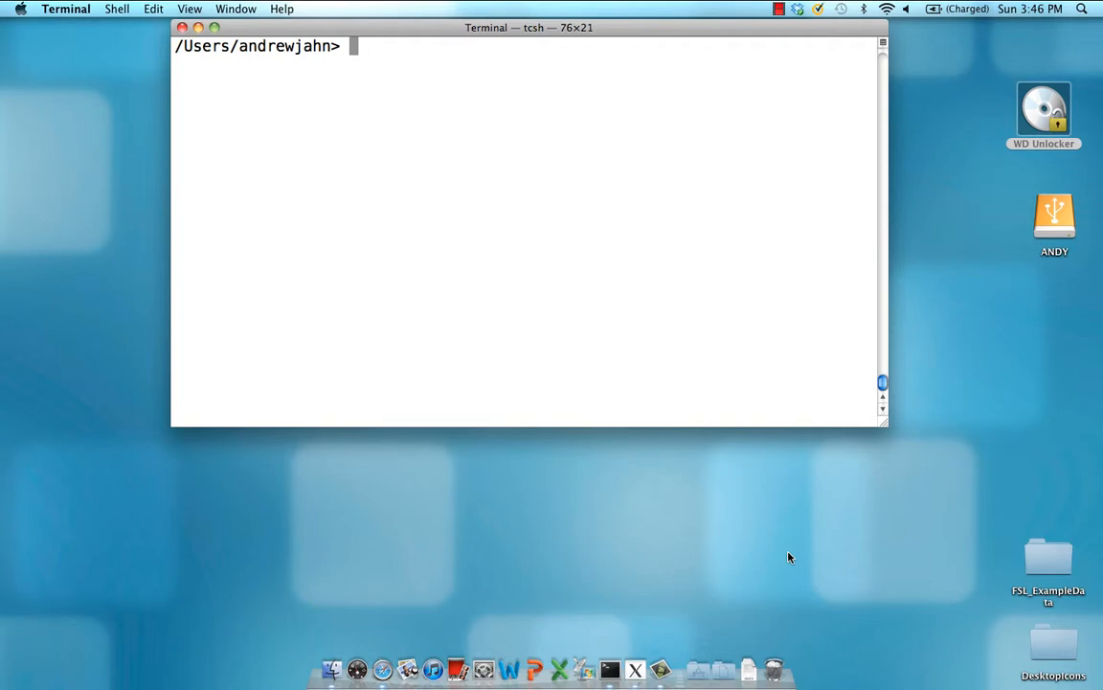
Launch AFNI to view Device_0Deg in axial and sagittal slices with a voxel time-course graph.
type("afni")
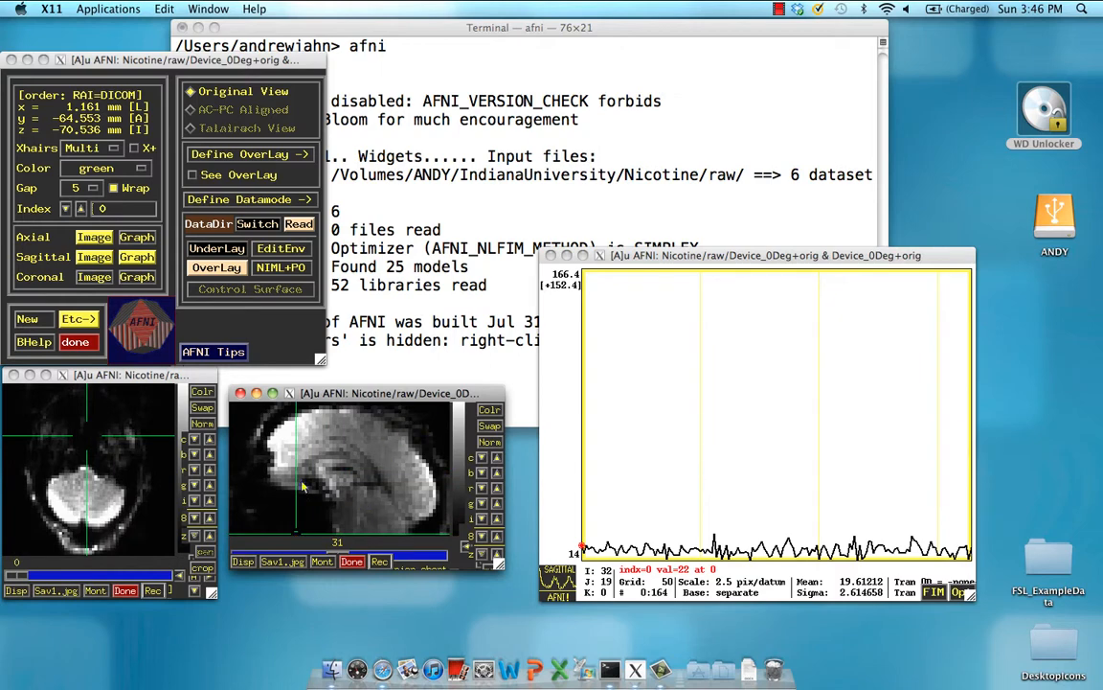
mouse_move(297, 537)
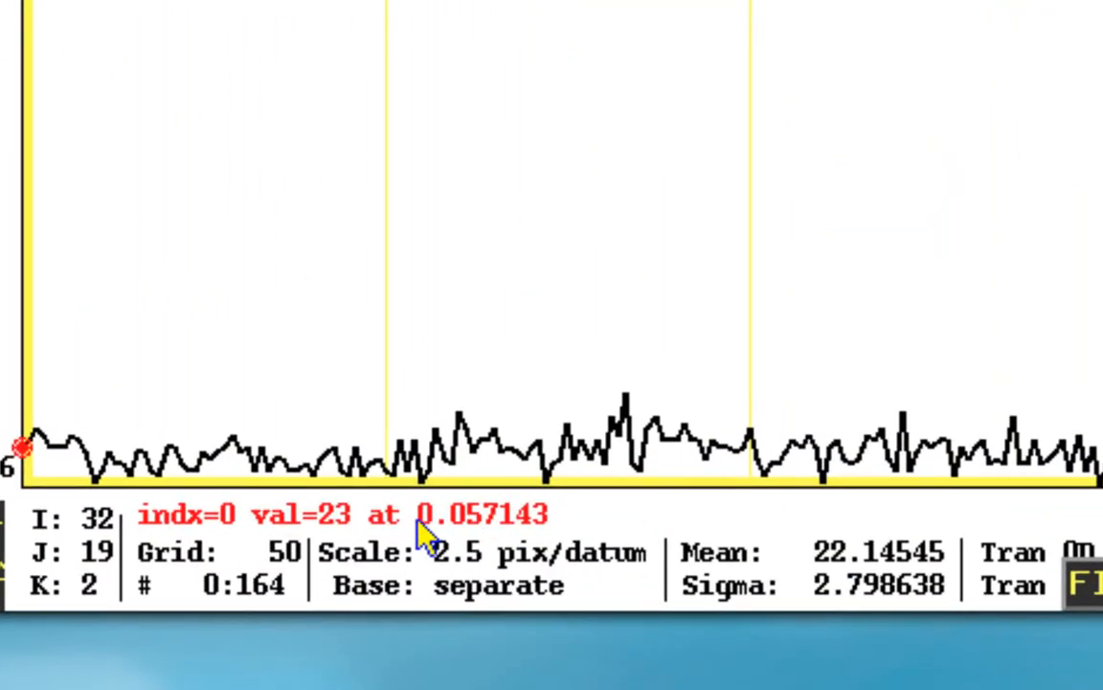
mouse_move(532, 544)
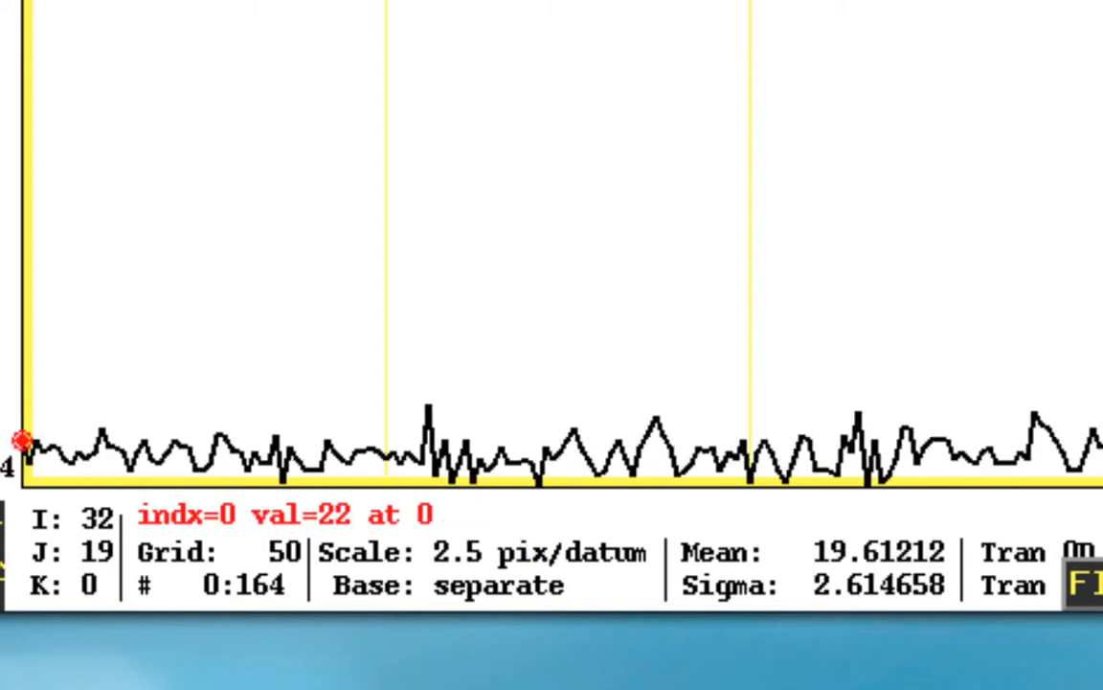
mouse_move(518, 608)
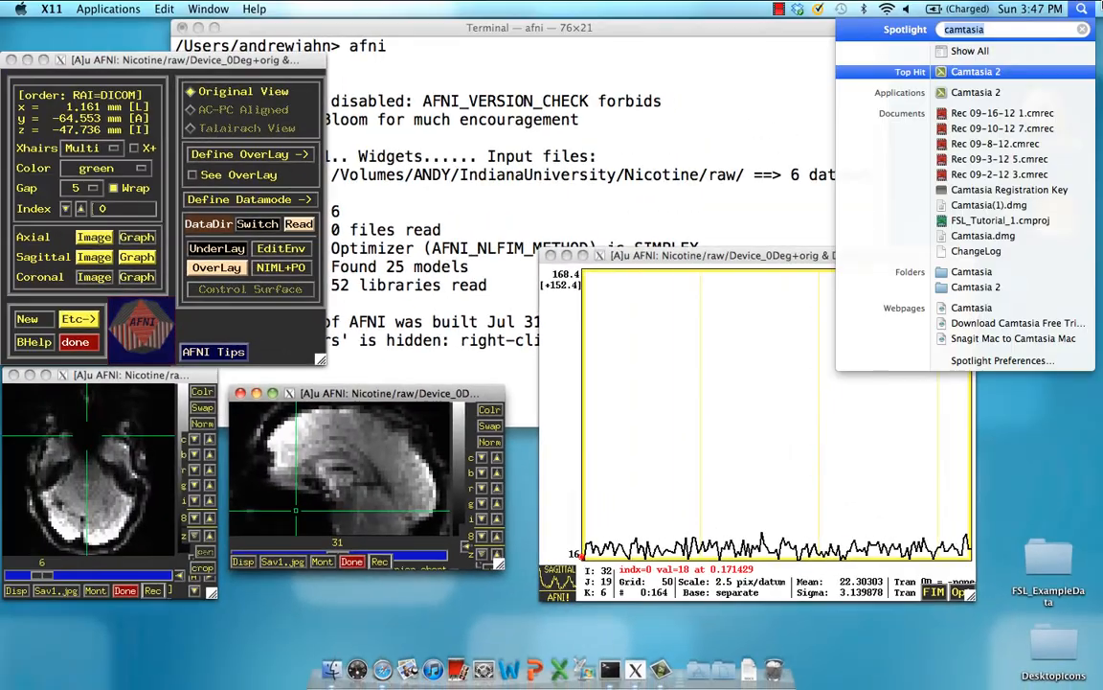
Open Calculator from Spotlight, clear 19.95 and start entering 1.995.
type("calculator")
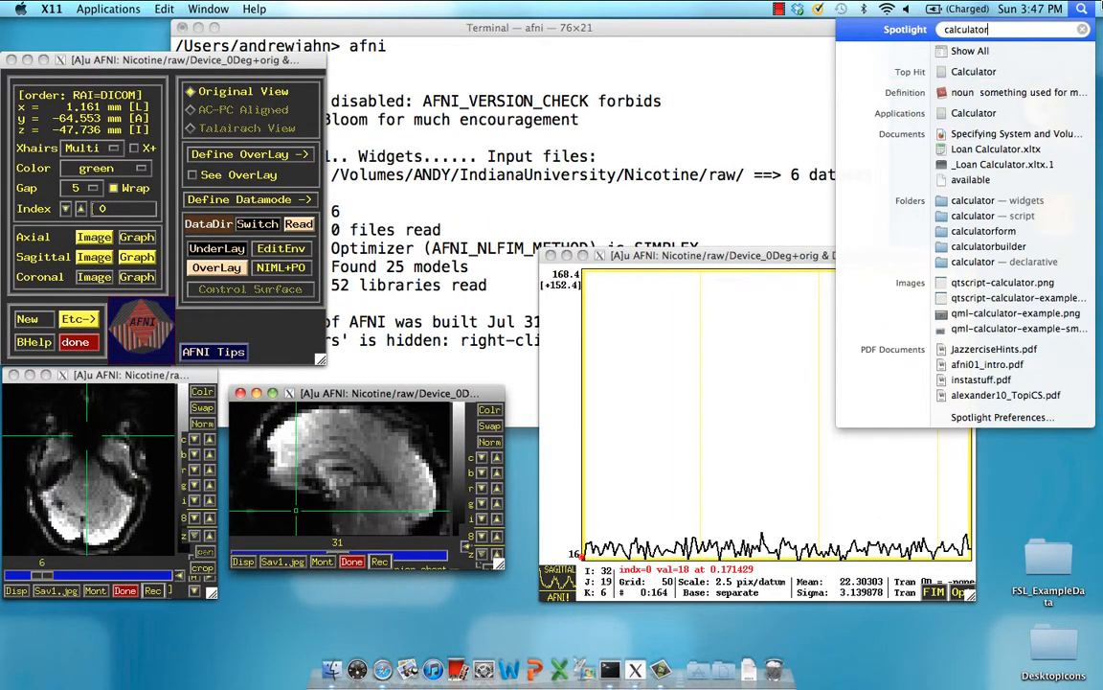
left_click(974, 71)
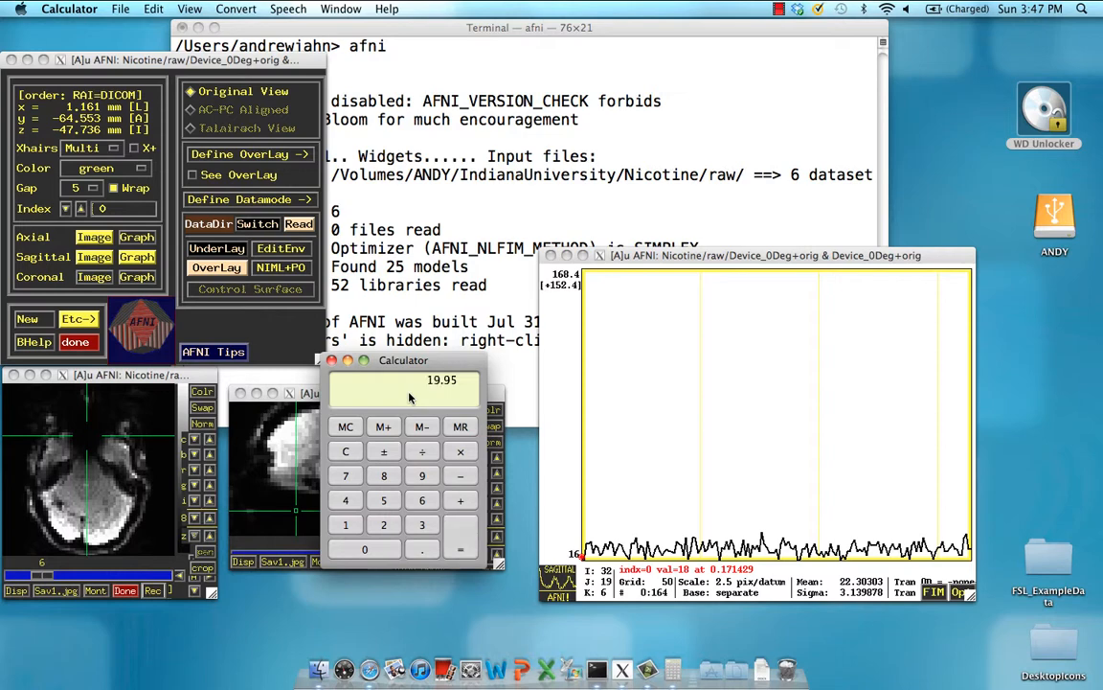
mouse_move(447, 391)
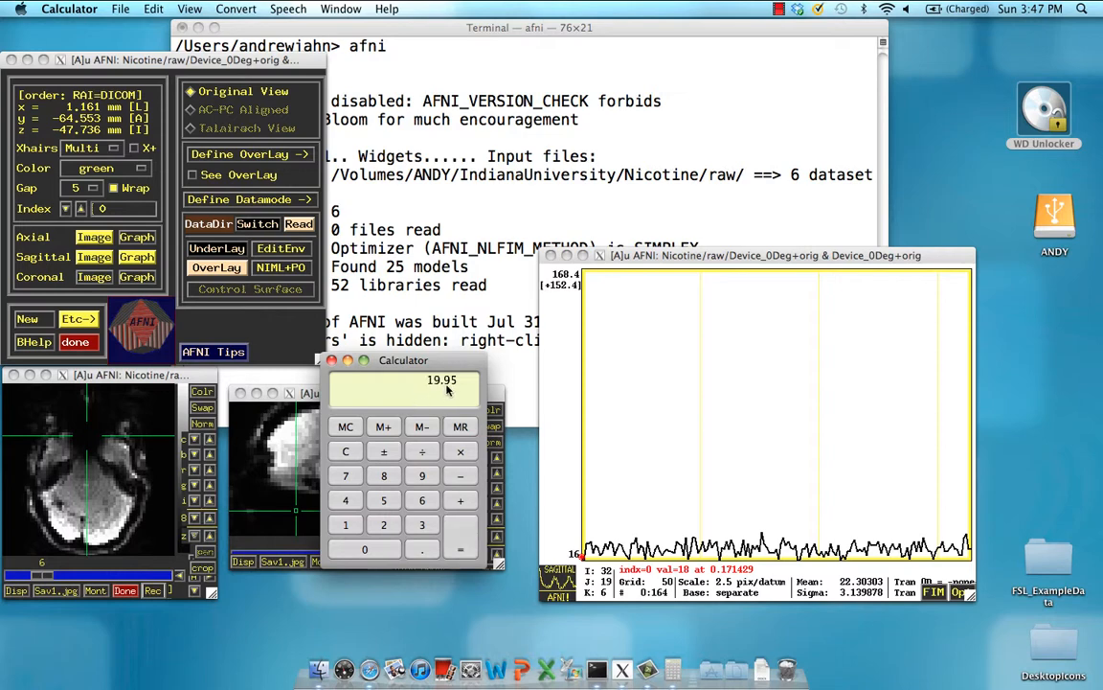
left_click(344, 450)
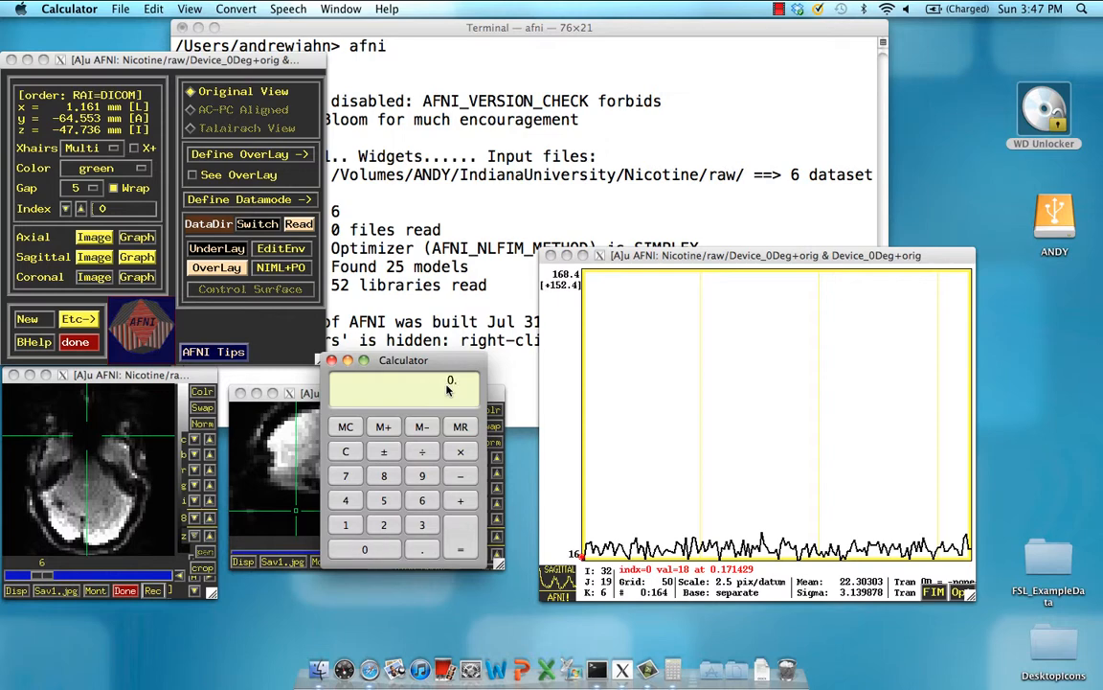
left_click(383, 499)
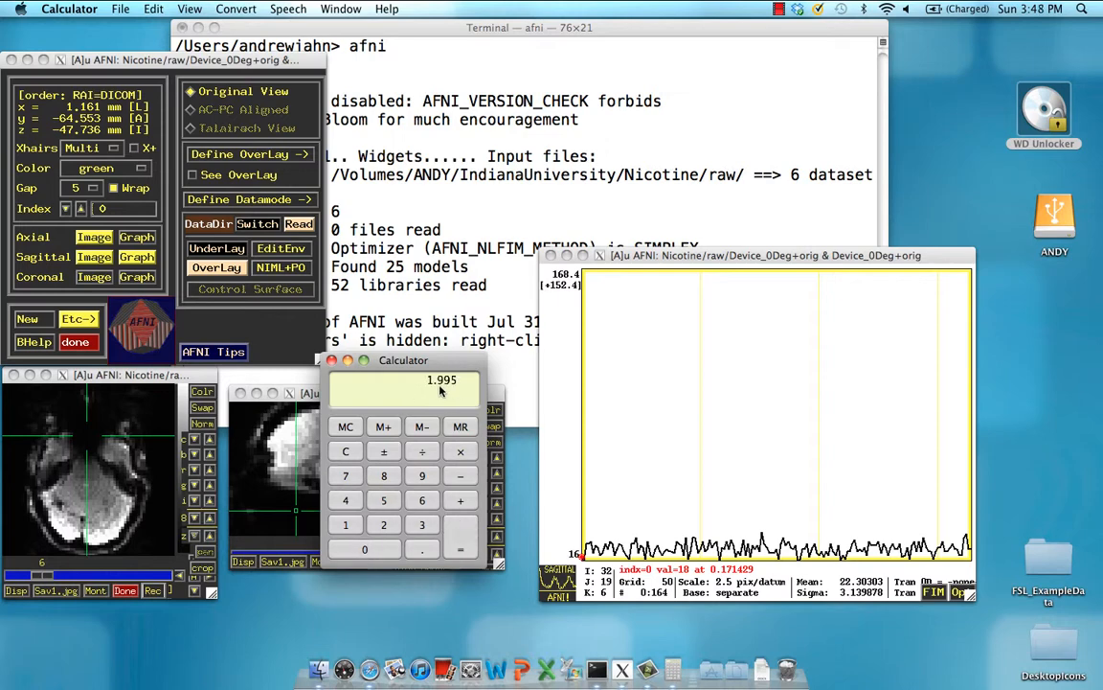
mouse_move(391, 386)
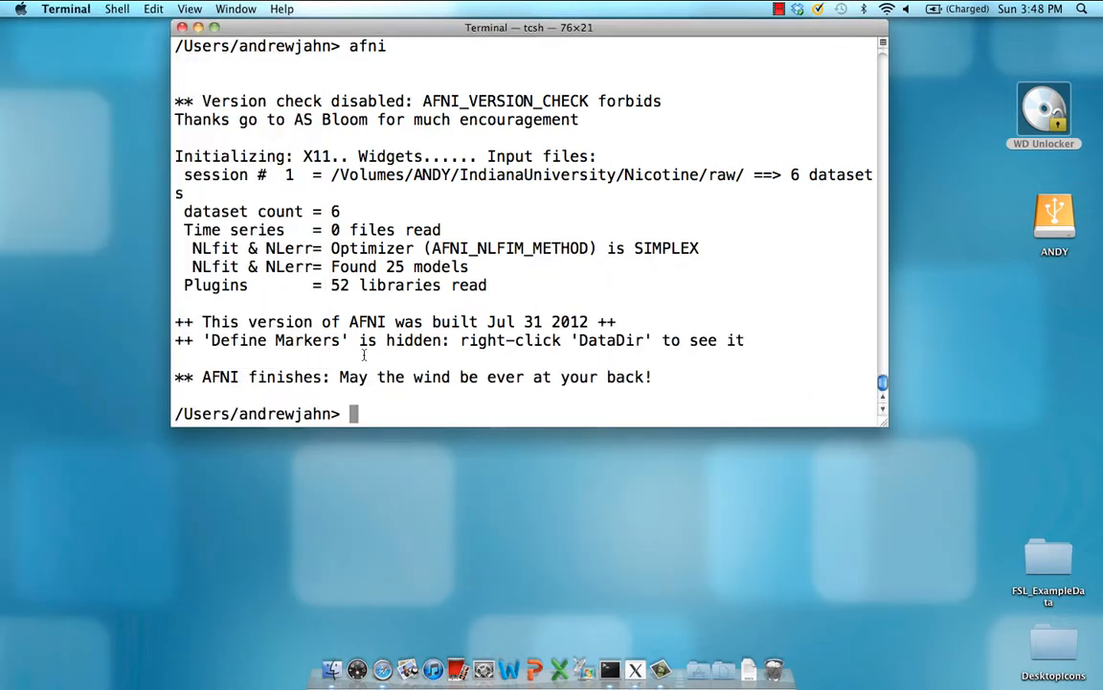
Pipe the 3dTshift usage help into less with '3dTshift | less'.
type("3dTshift")
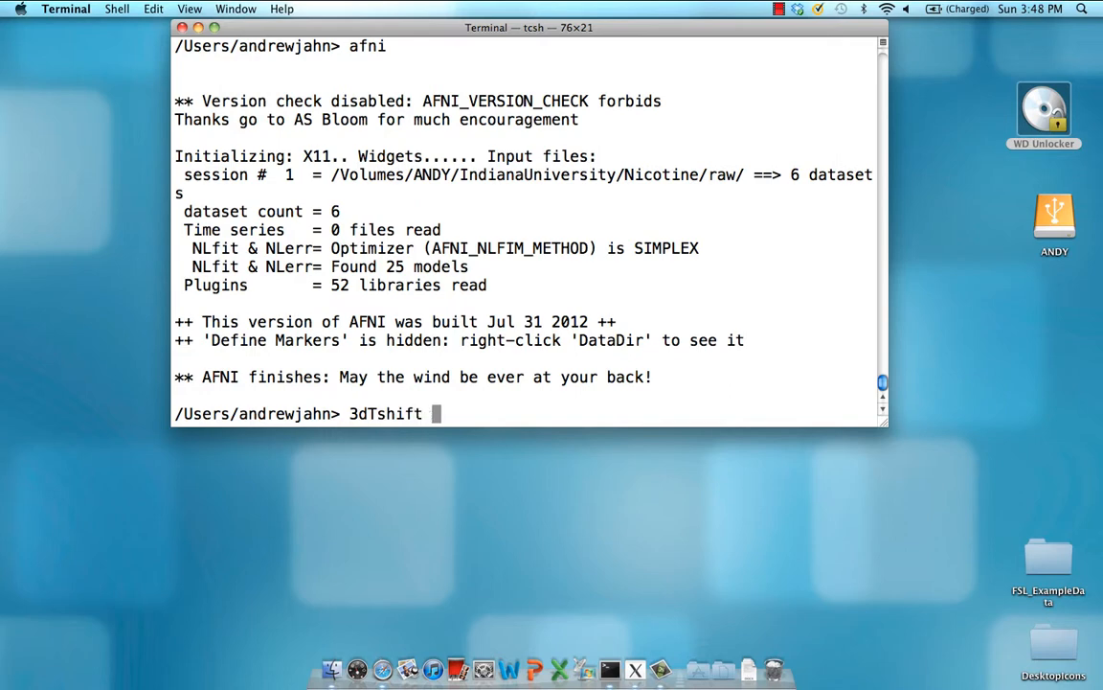
type("|")
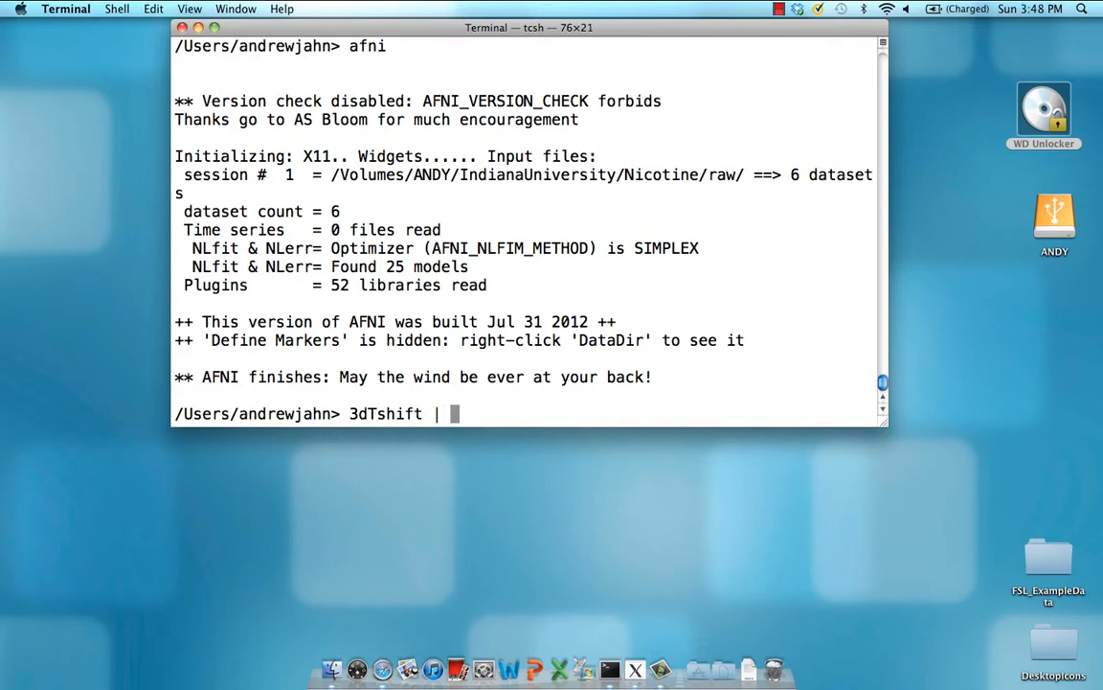
type("less")
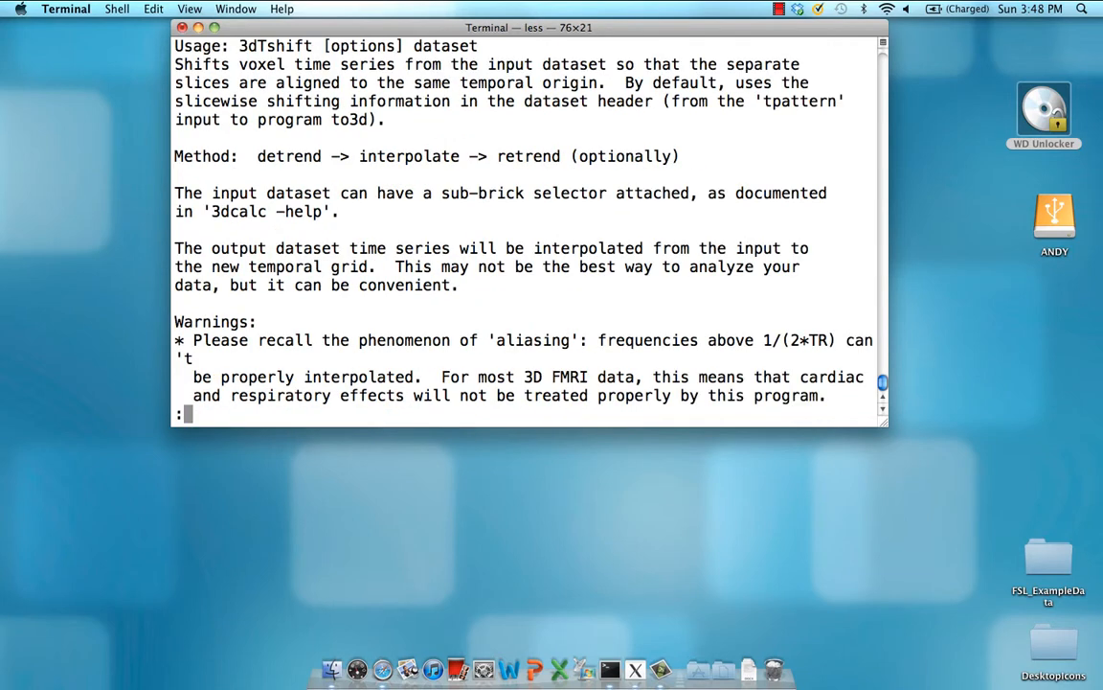
Scroll the 3dTshift help to the -tpattern description, highlight it, and quit less.
scroll("down", 3)
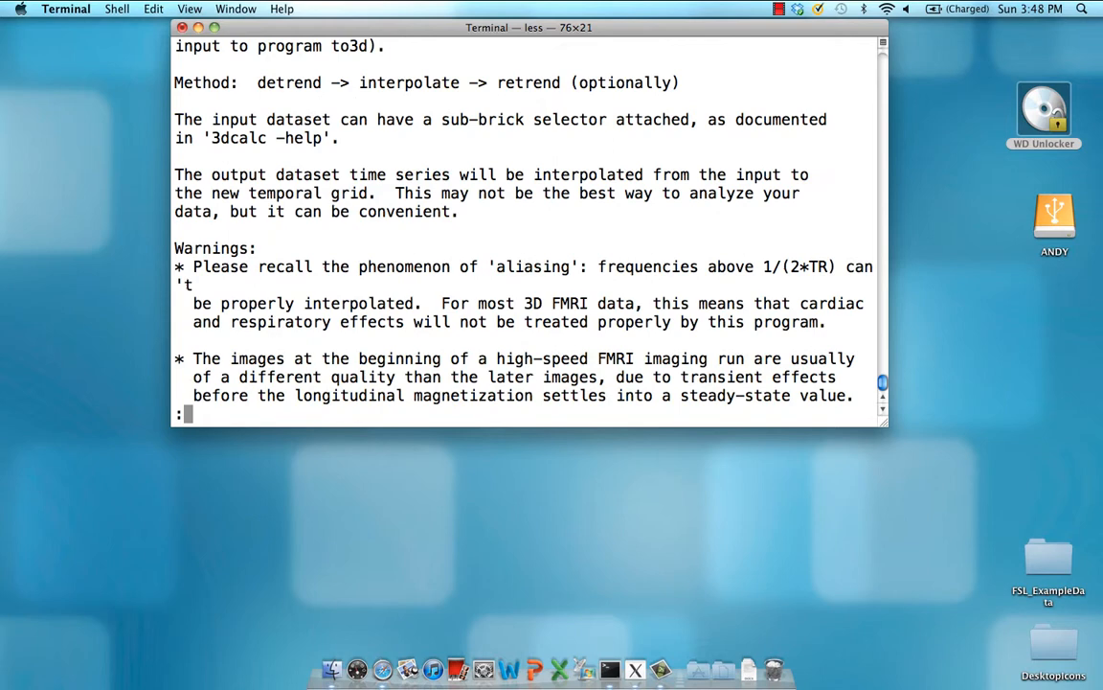
scroll("down", 3)
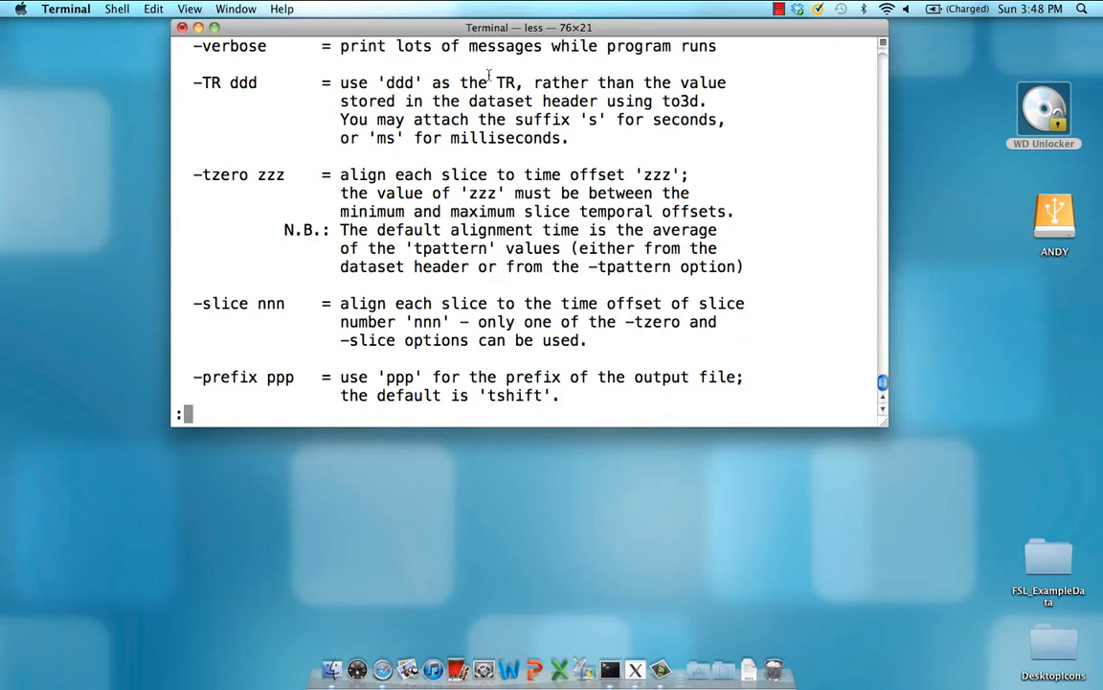
mouse_move(210, 185)
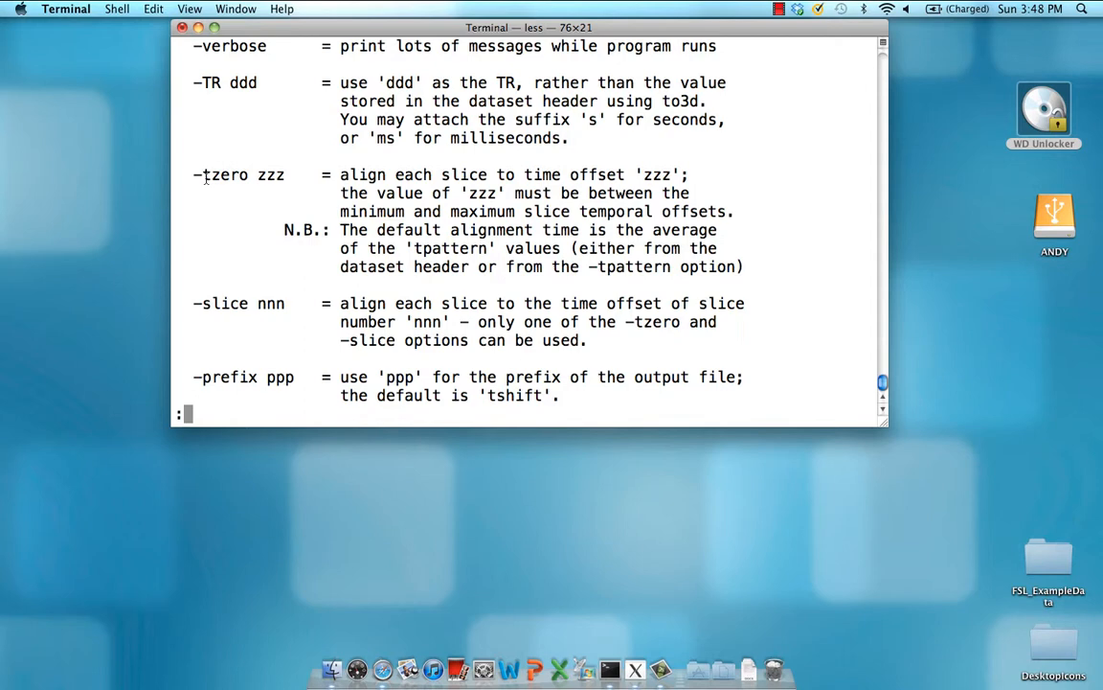
mouse_move(206, 177)
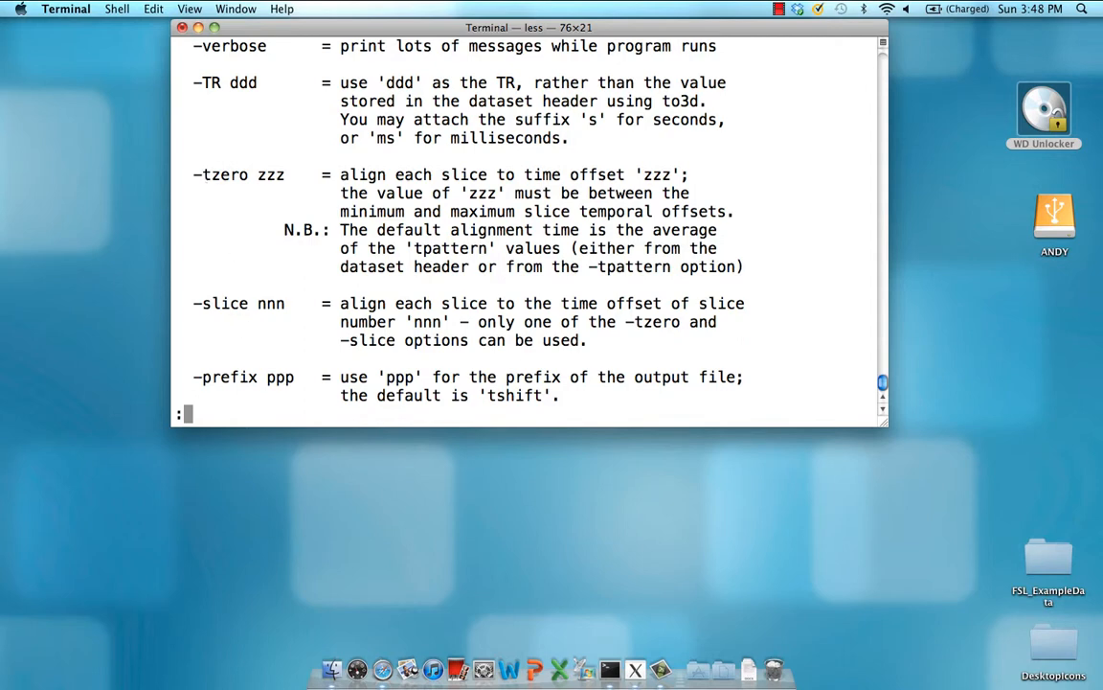
scroll("down", 3)
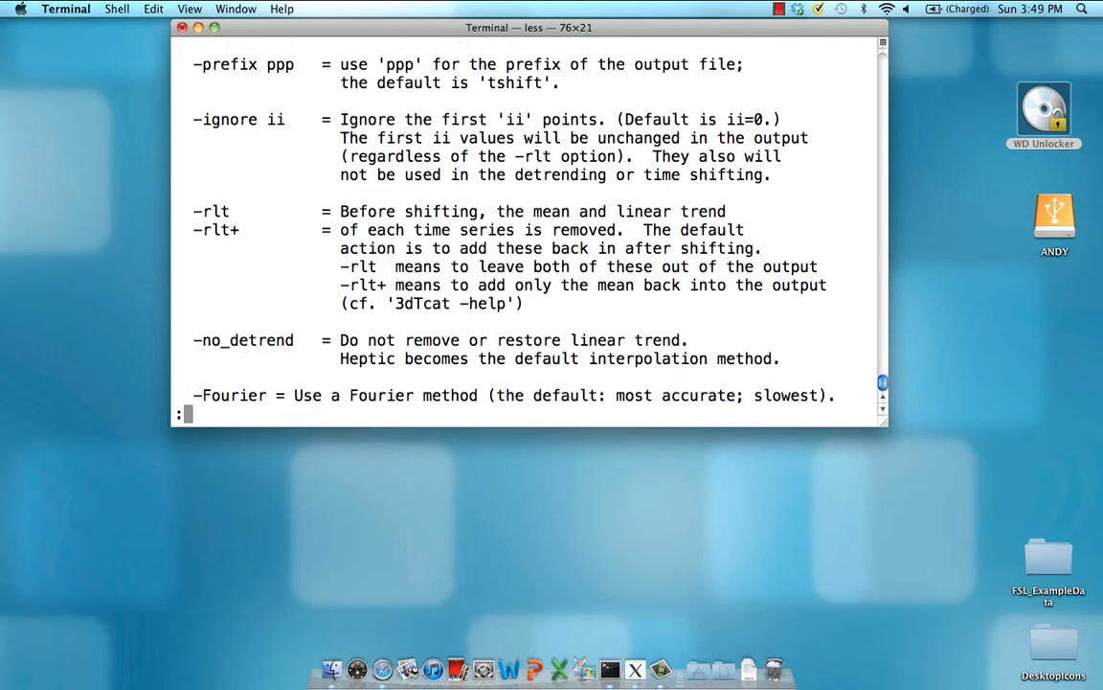
scroll("down", 3)
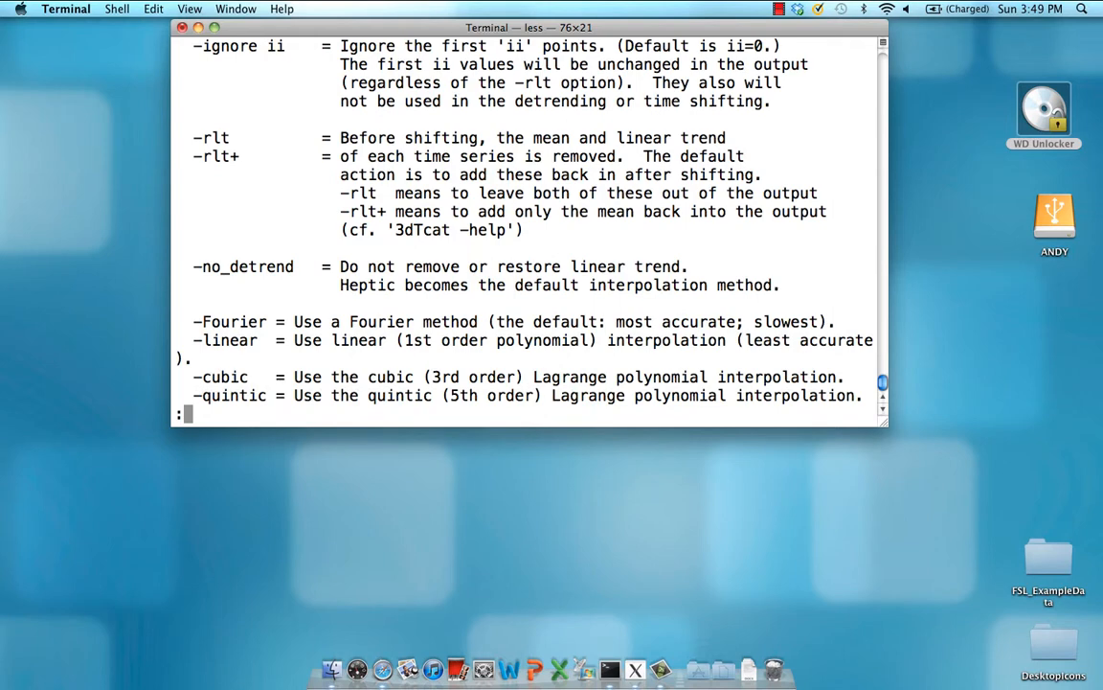
scroll("down", 3)
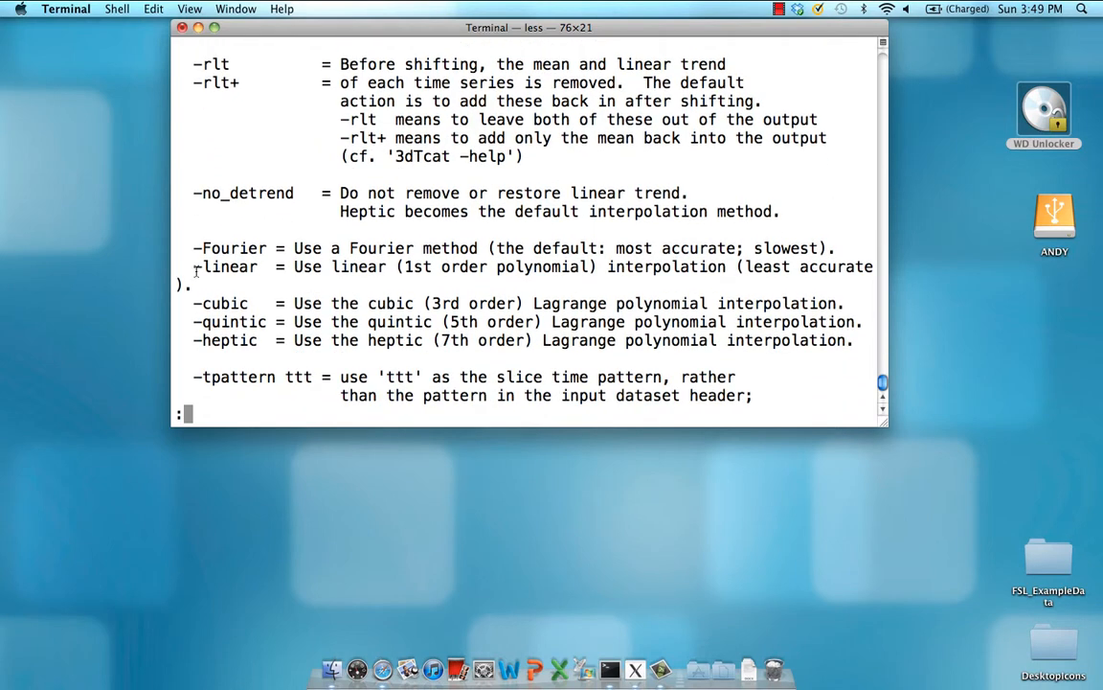
left_click_drag(194, 266, 621, 341)
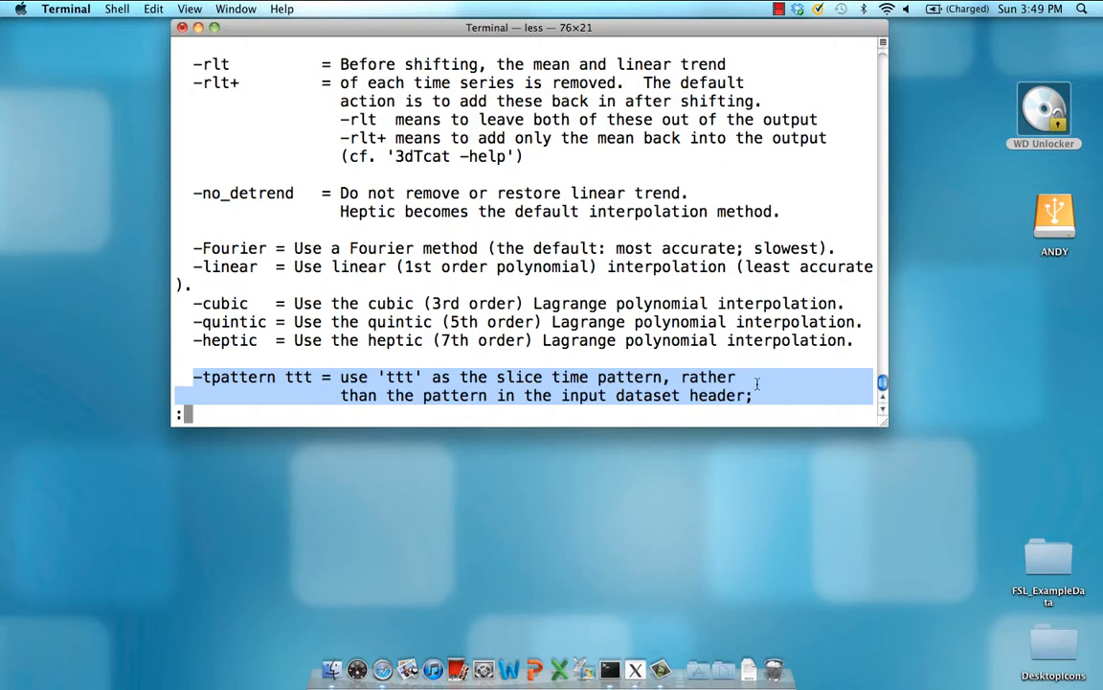
key("q")
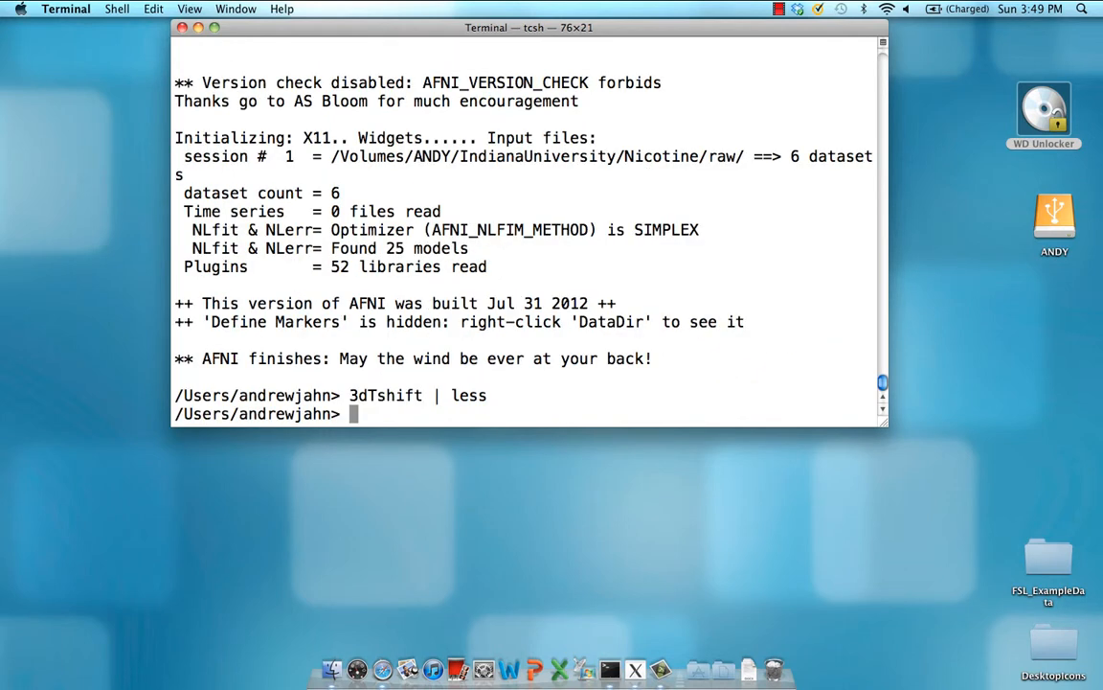
List the Device and NoDevice datasets and begin the 3dTshift command with -tzero 0.
type("3dT")
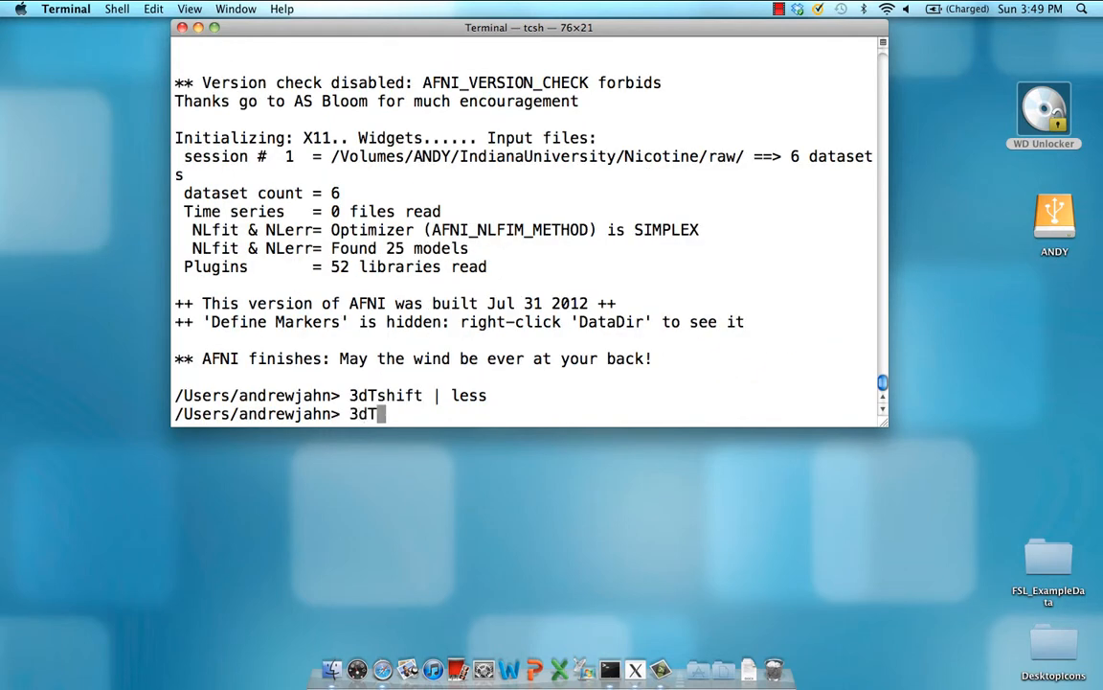
type("ls")
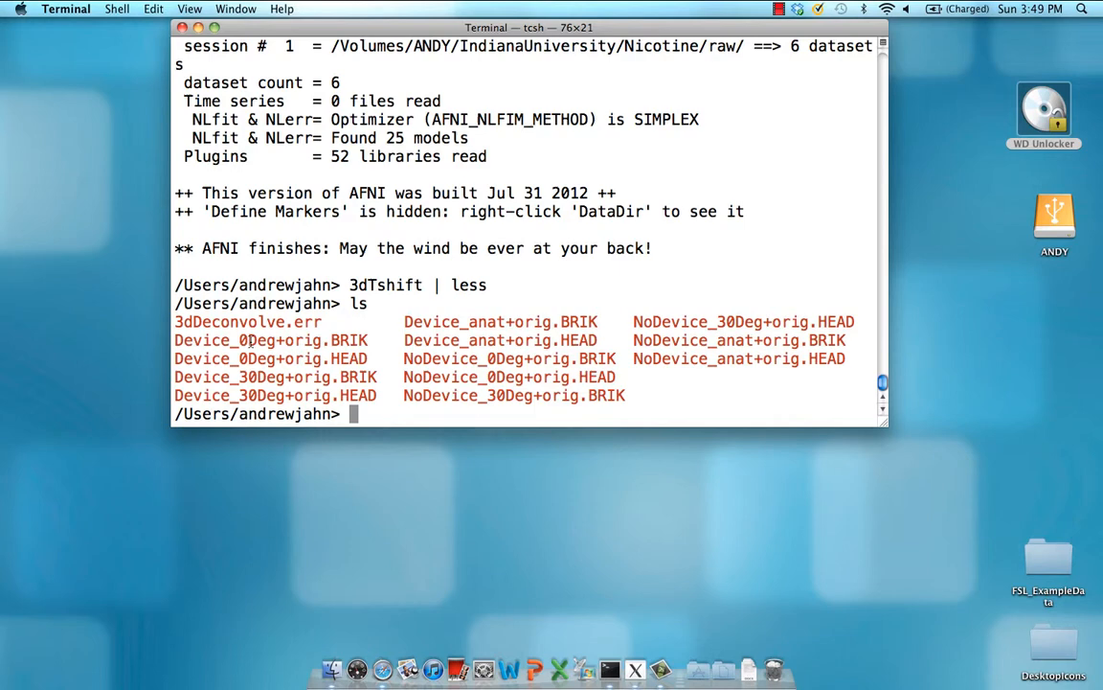
type("3")
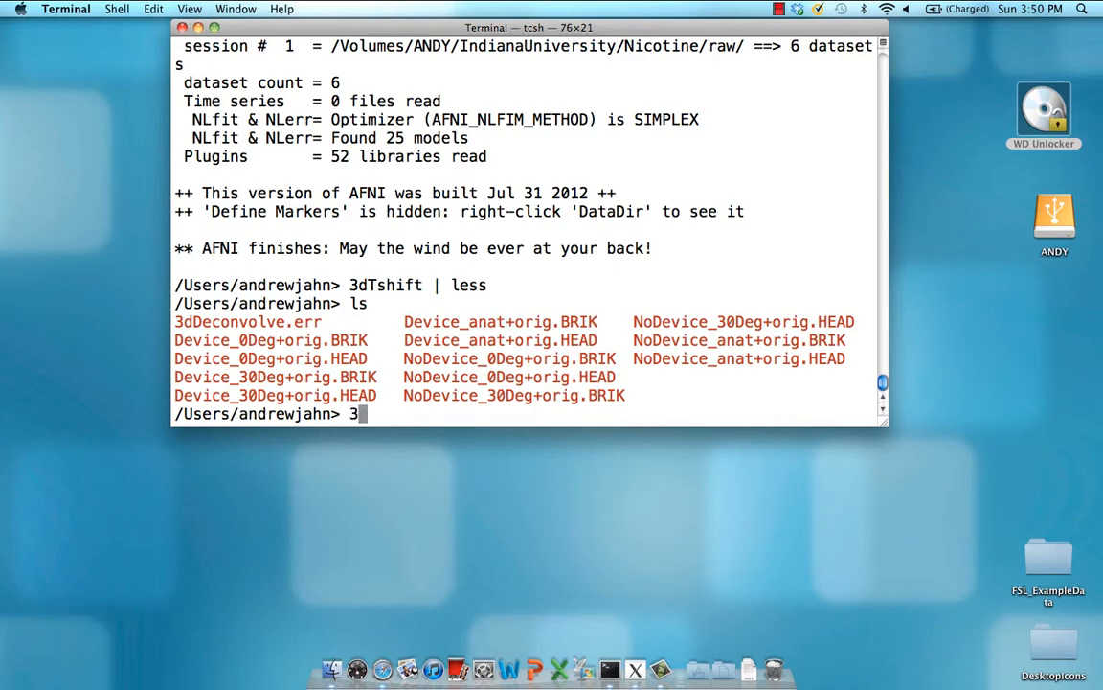
type("dTshift")
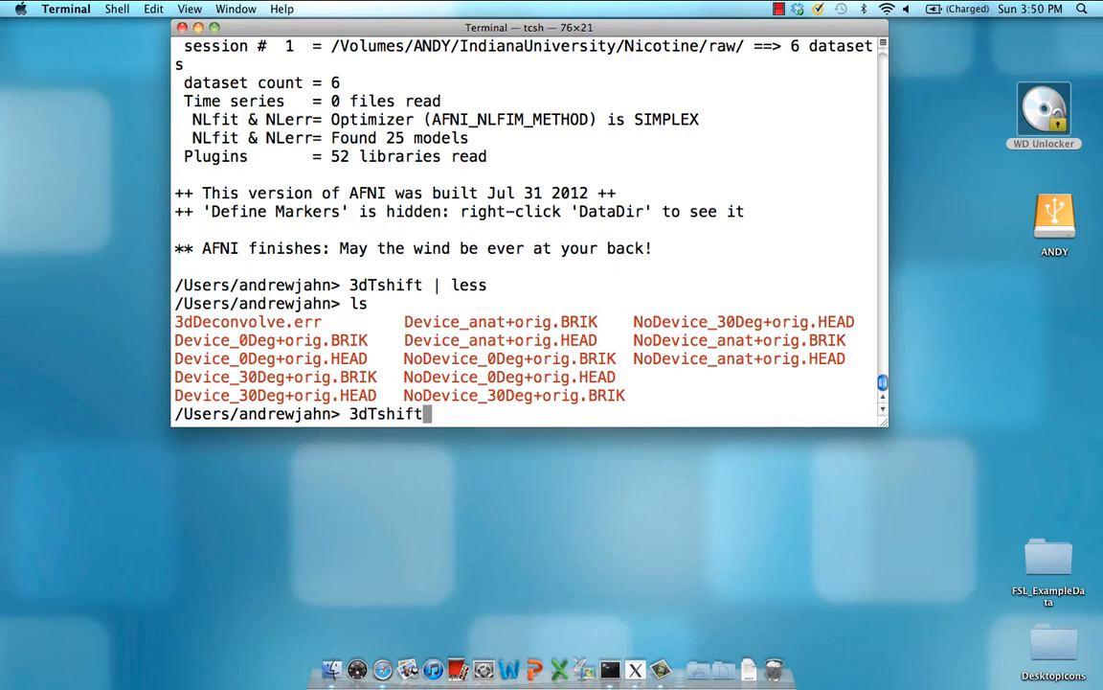
type("-tz")
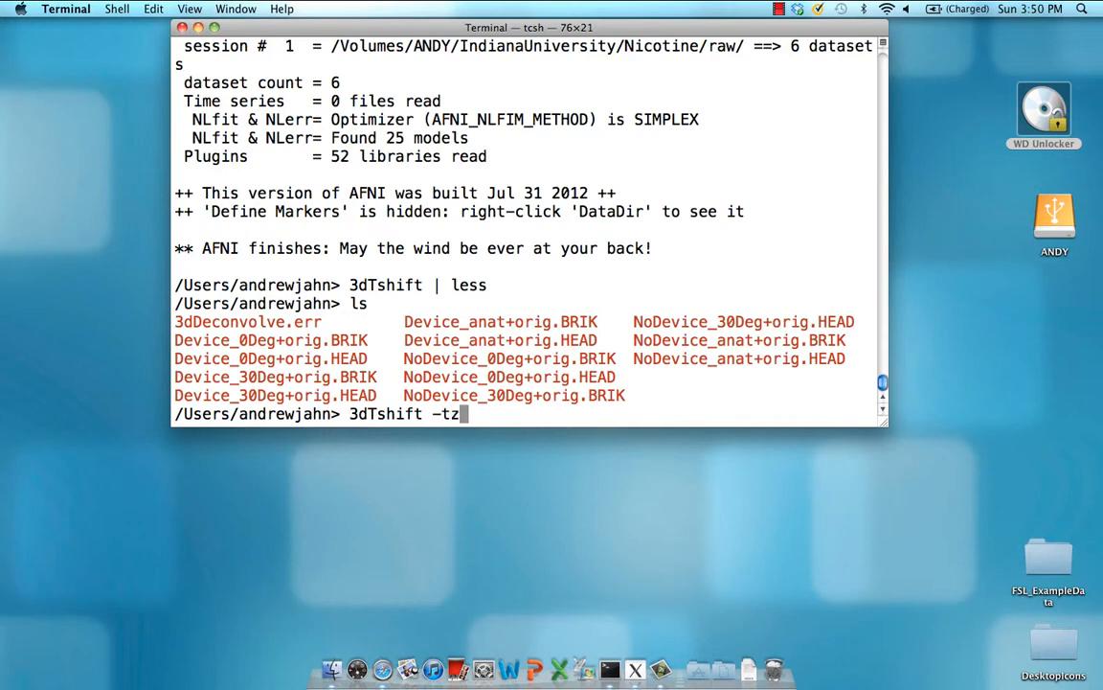
type("ero")
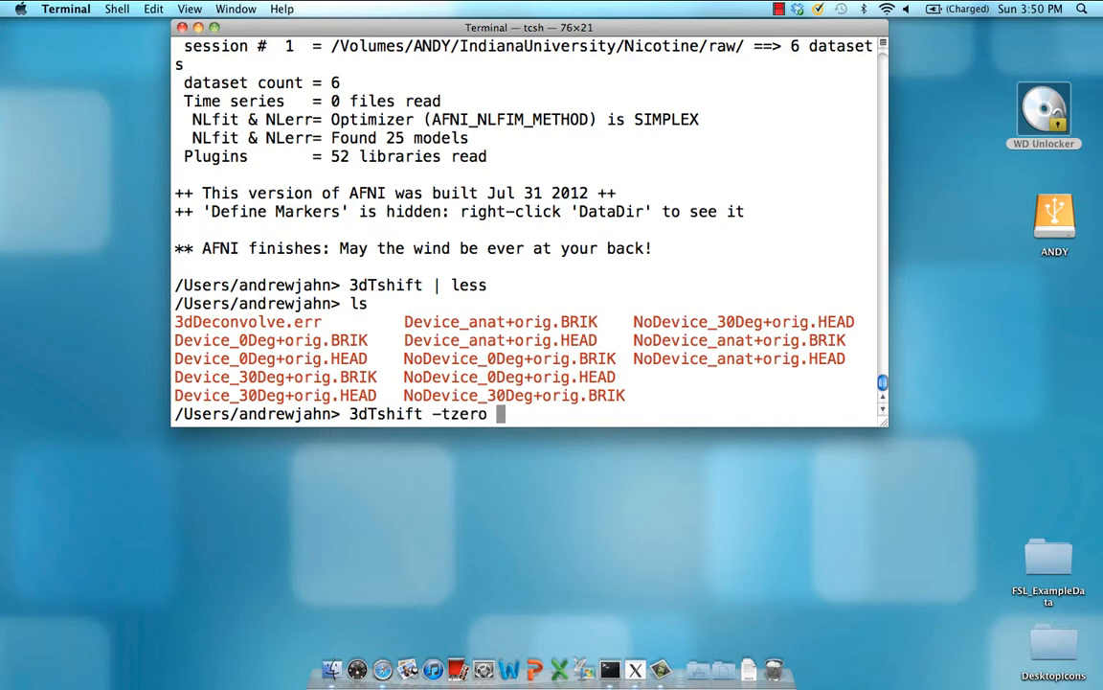
type("0")
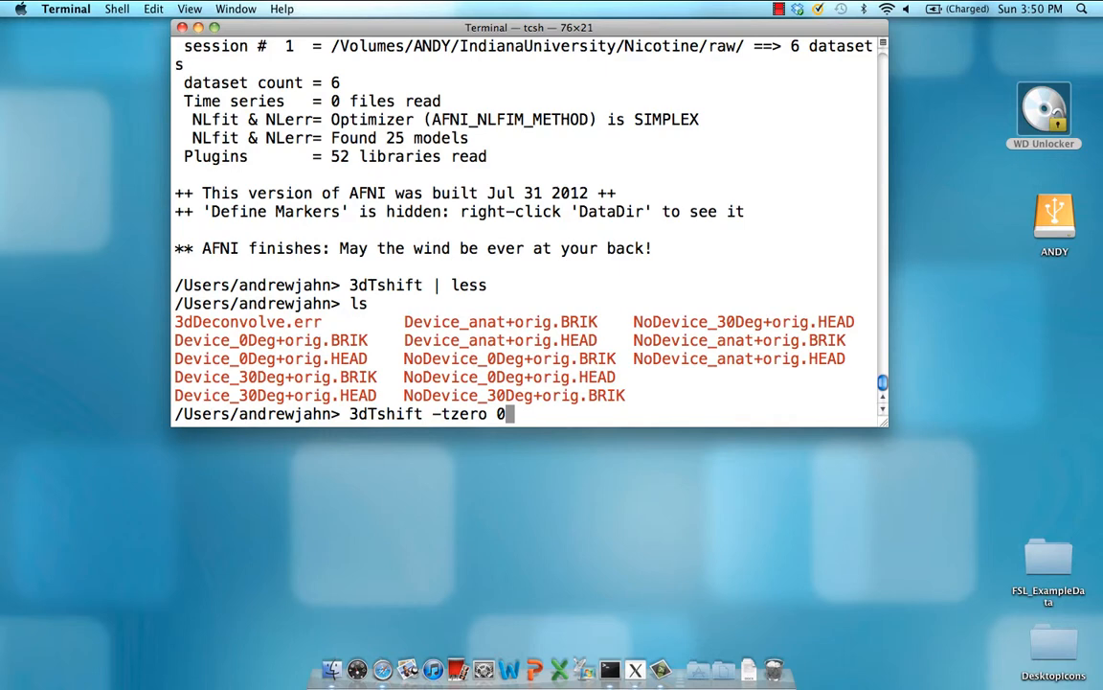
Add the -tpattern altplus and -quintic options to the 3dTshift command.
type("-t")
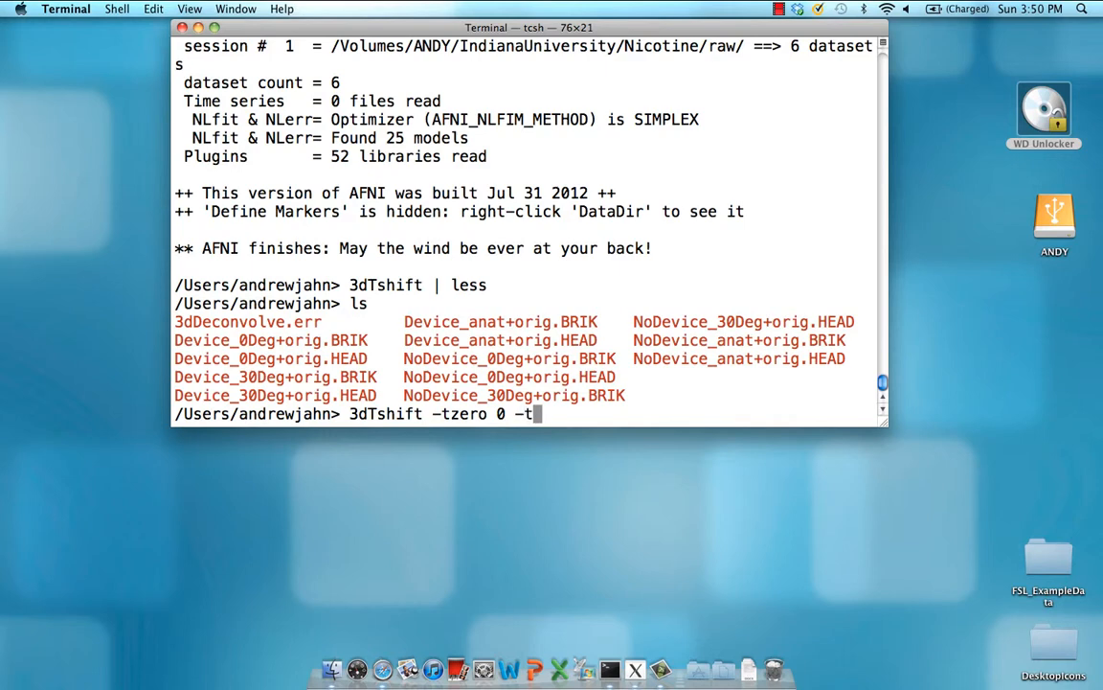
type("pattern")
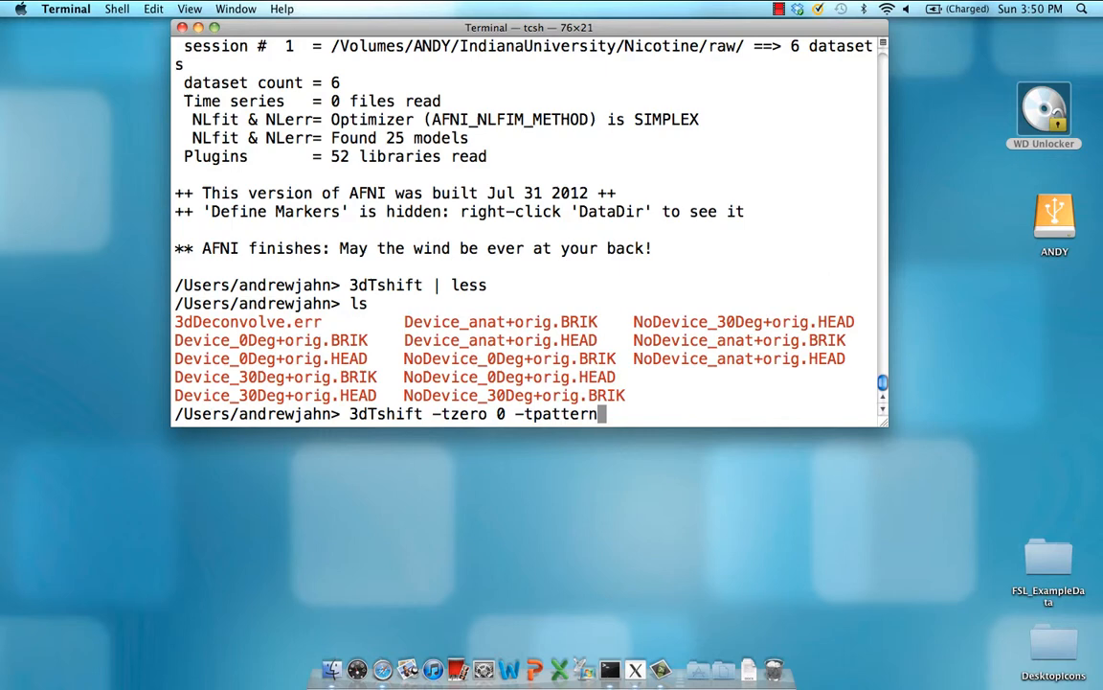
type("al")
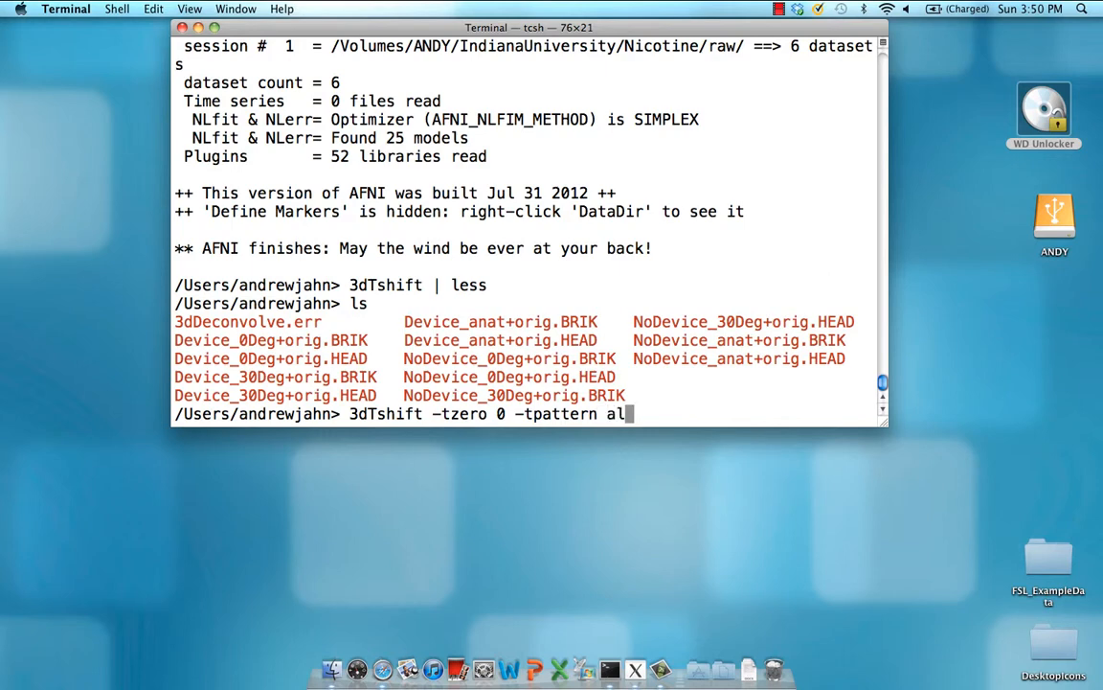
type("tplus")
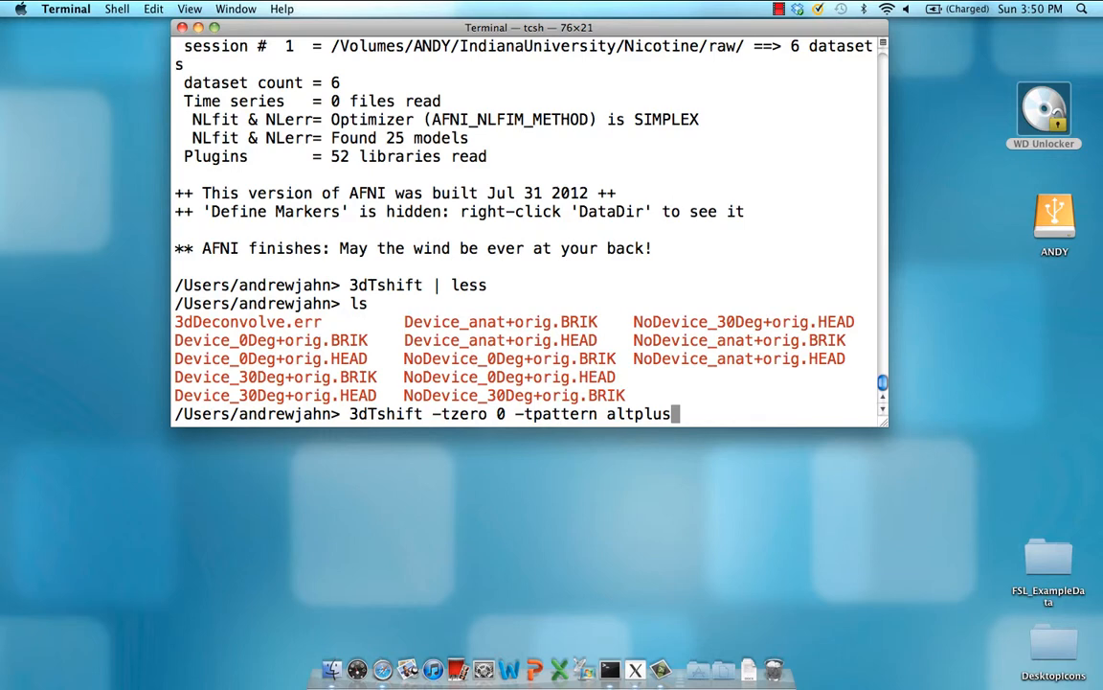
type("-")
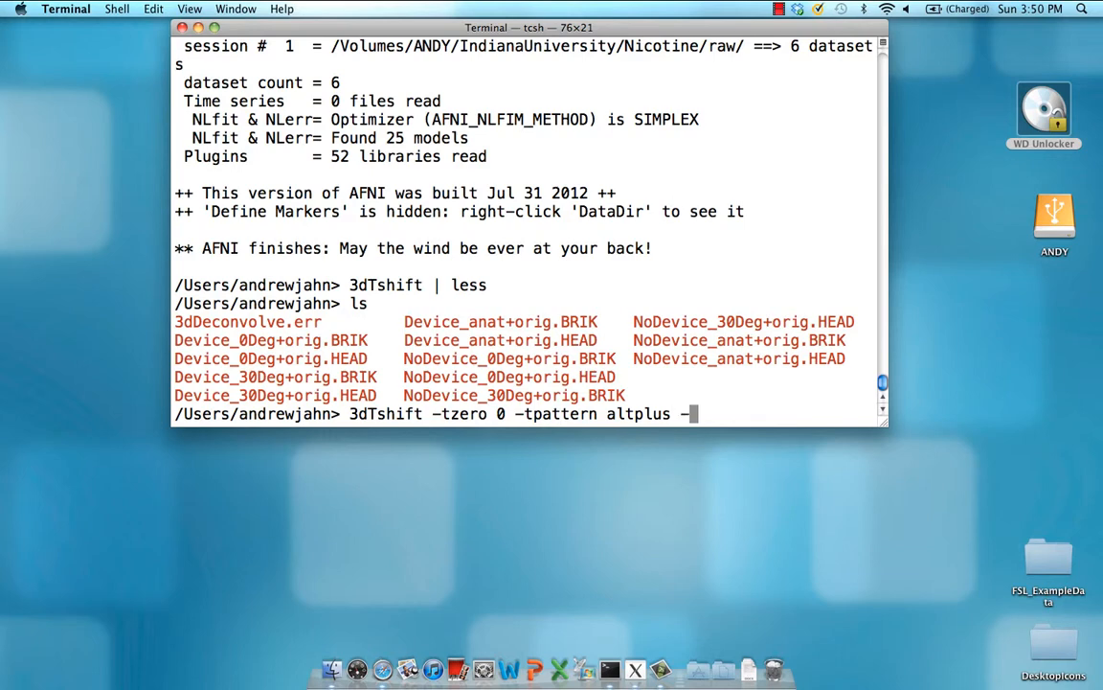
type("quintic")
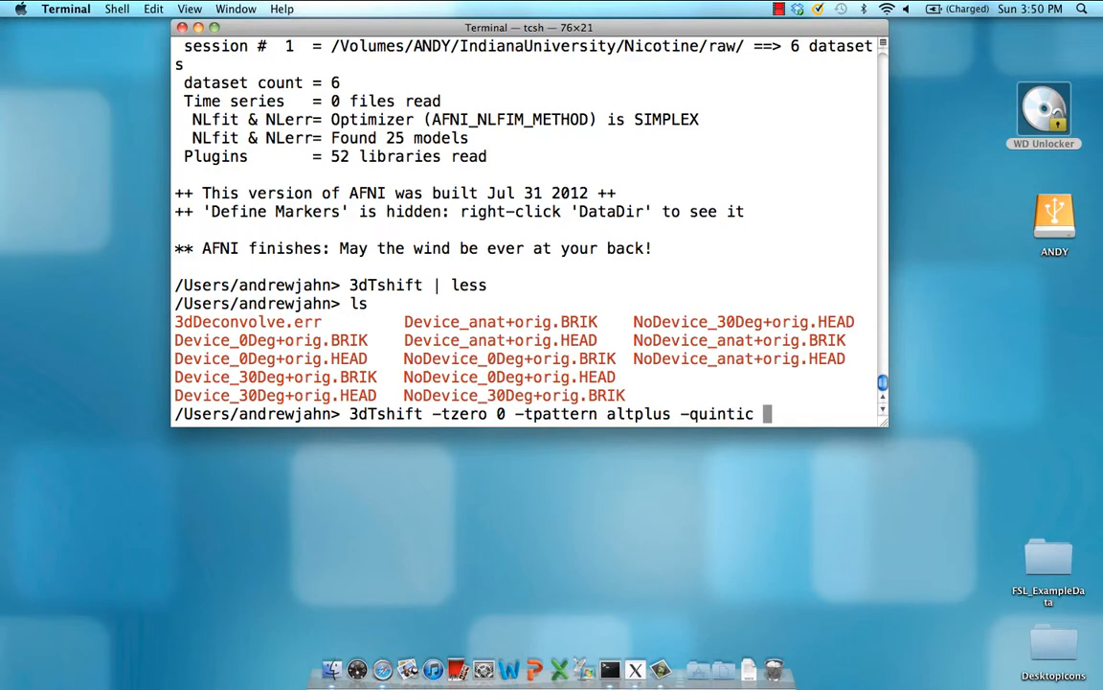
mouse_move(697, 403)
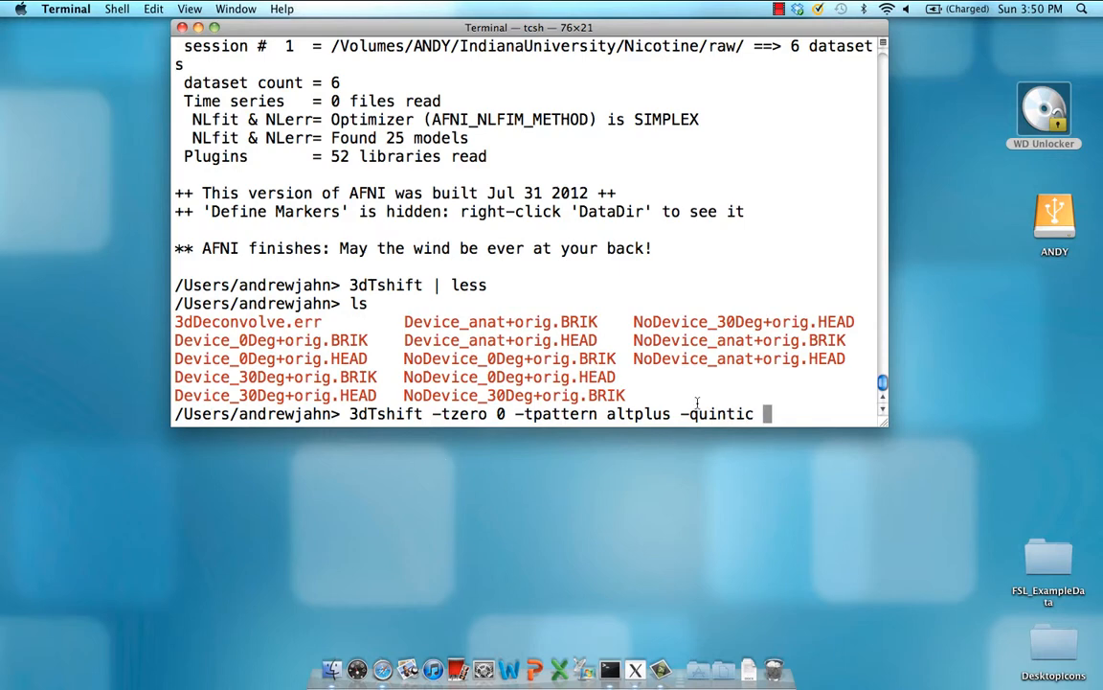
mouse_move(719, 436)
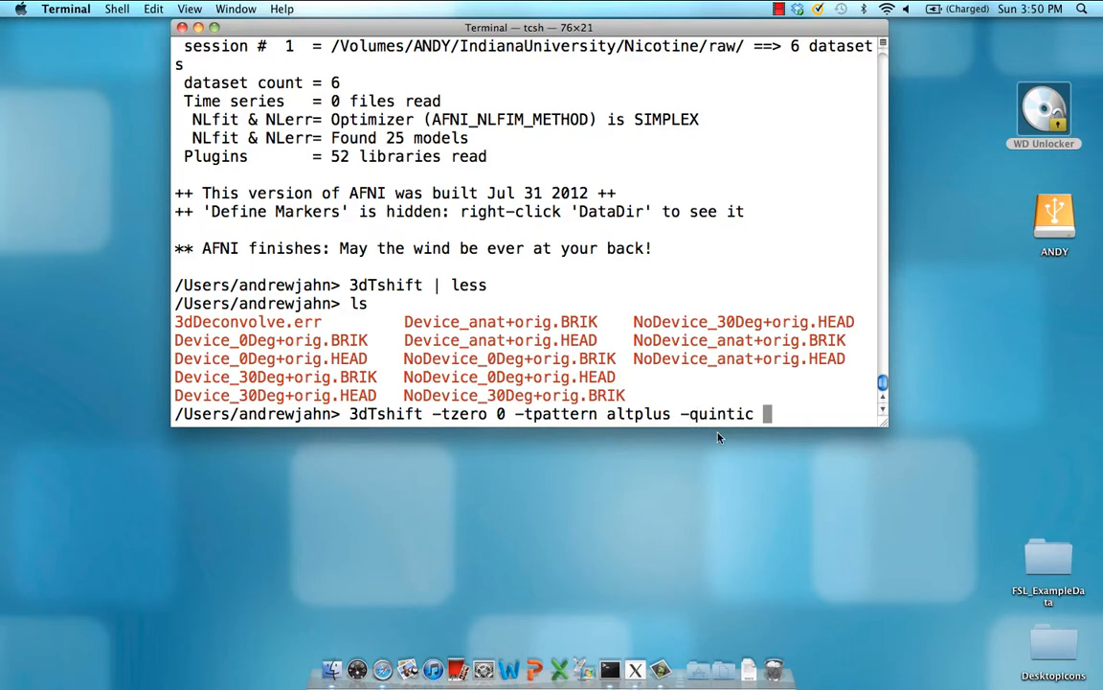
mouse_move(713, 455)
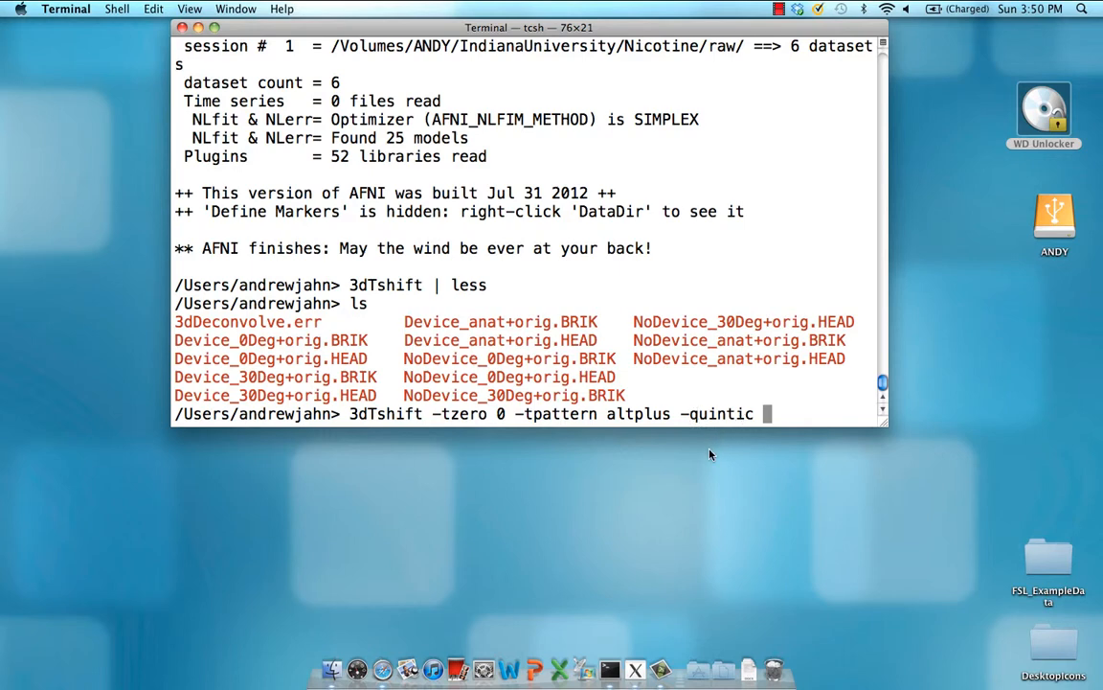
Add -prefix Device_0Deg_tshift and input Device_0Deg+orig., removing the HEAD suffix.
type("-prefix")
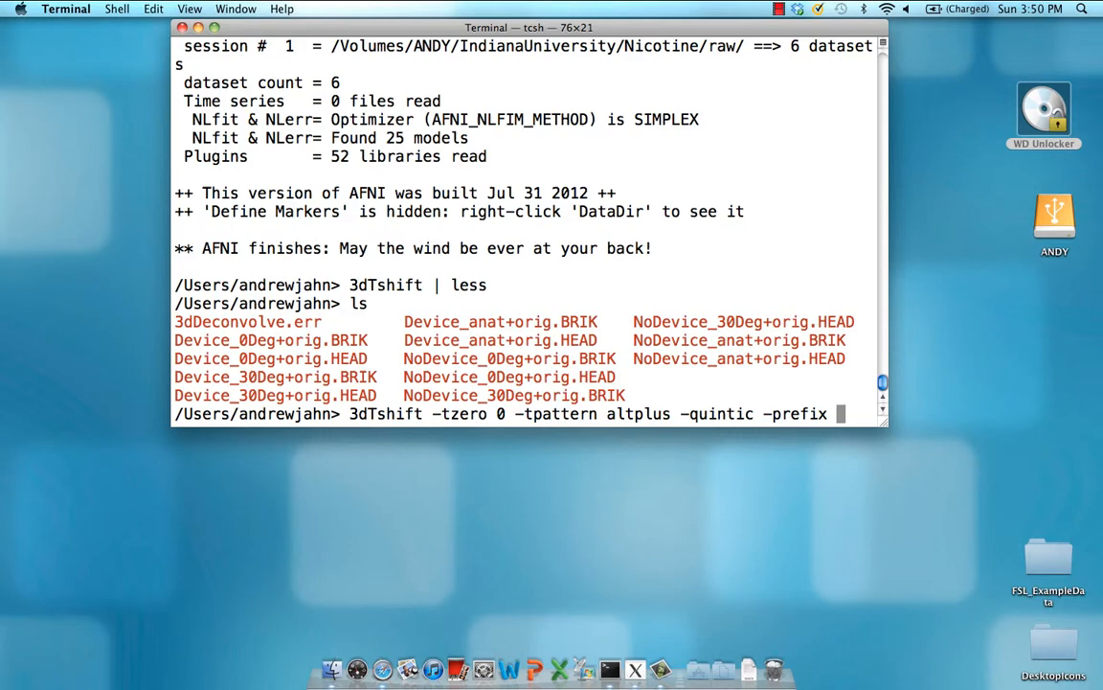
type("t")
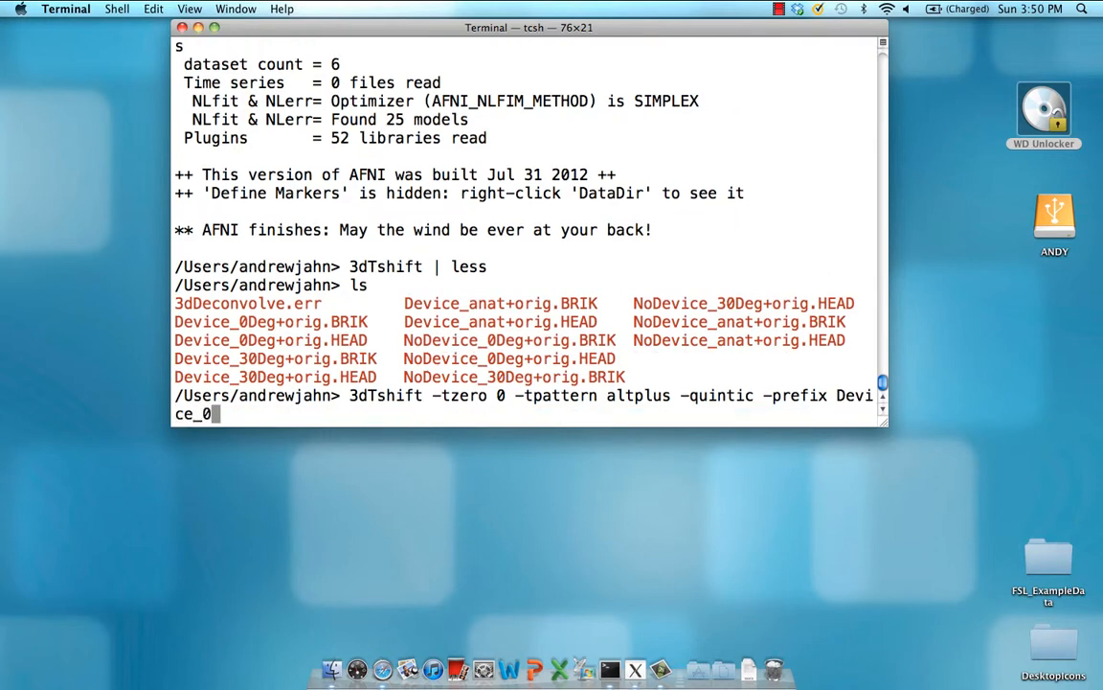
type("Deg_t")
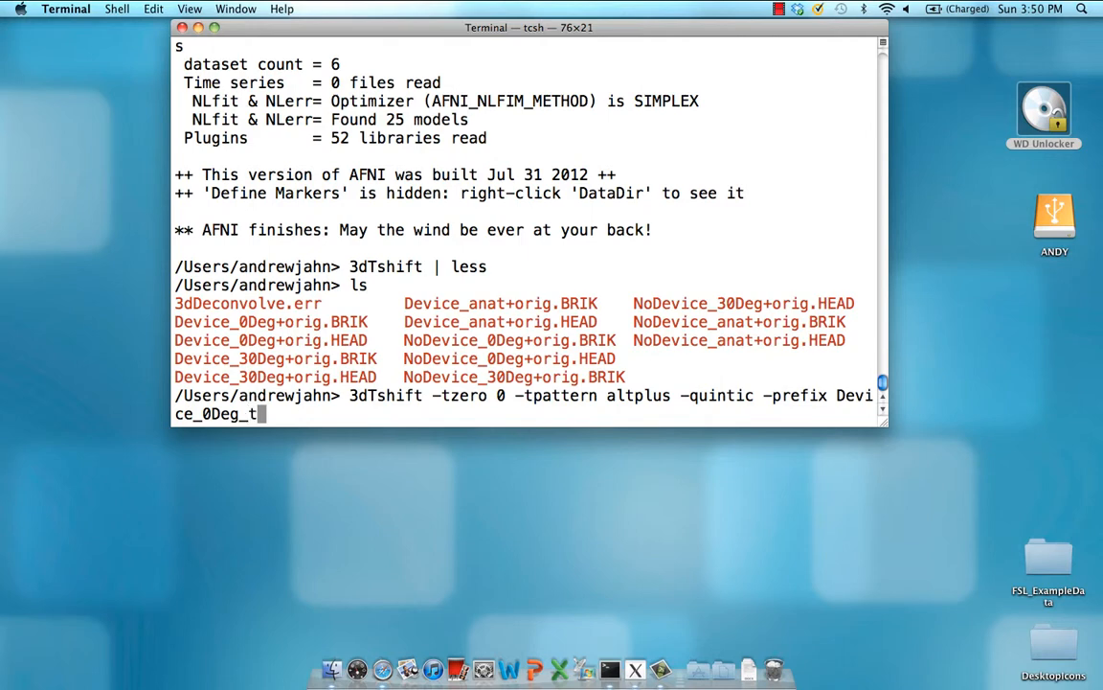
type("shift")
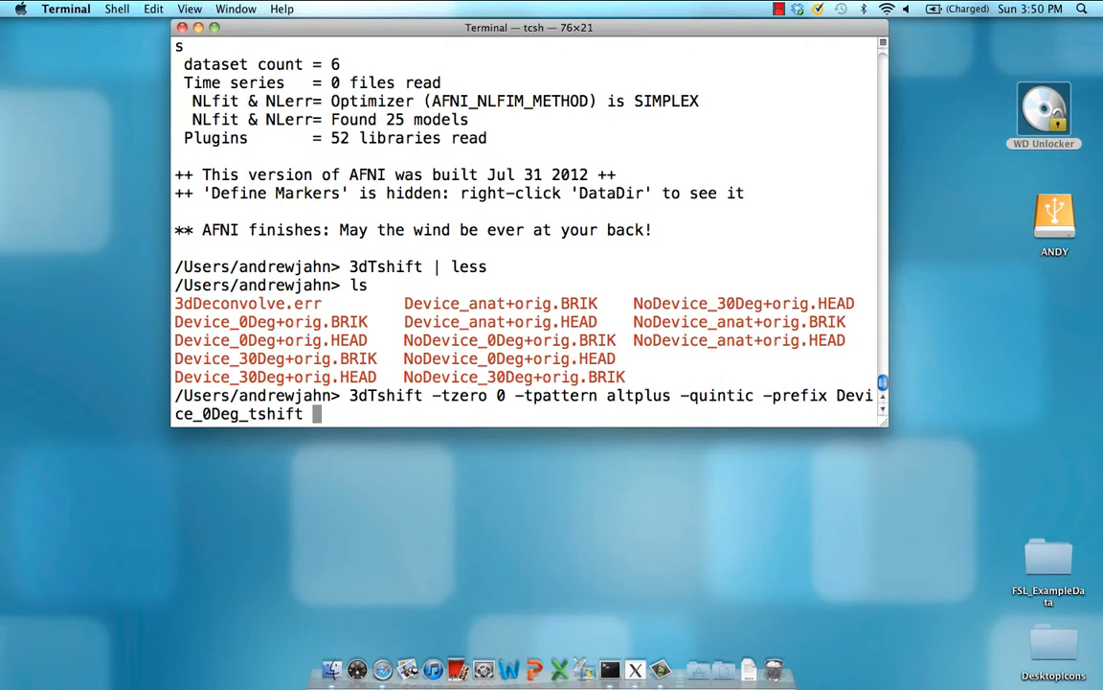
type("Device_0Deg+orig.")
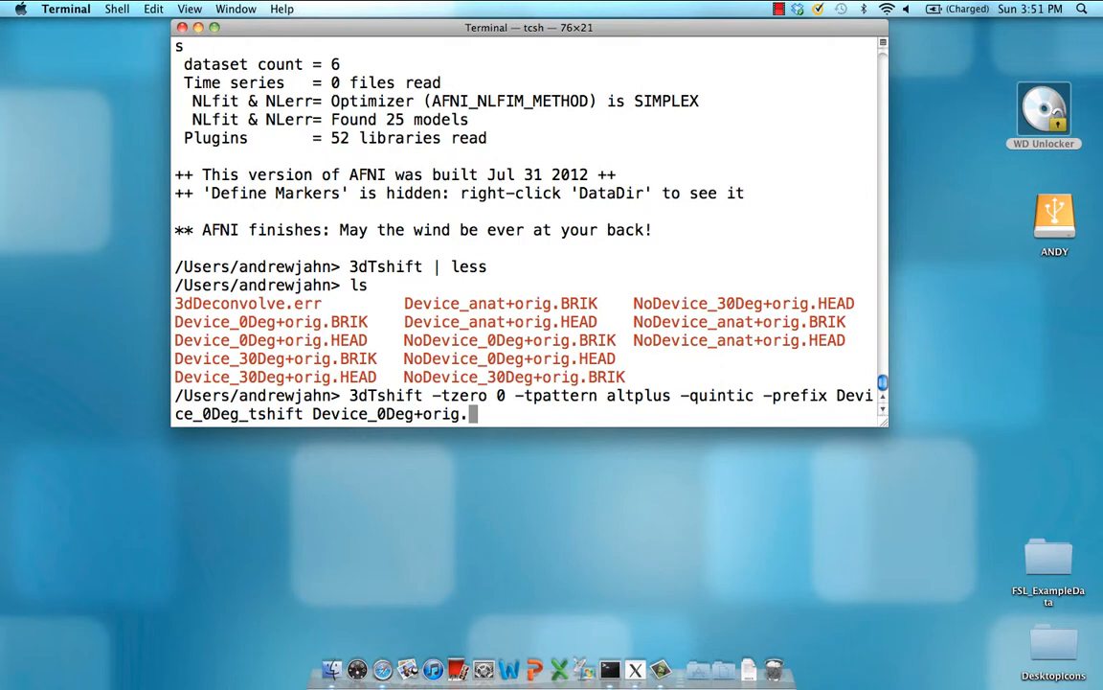
type("HEAD")
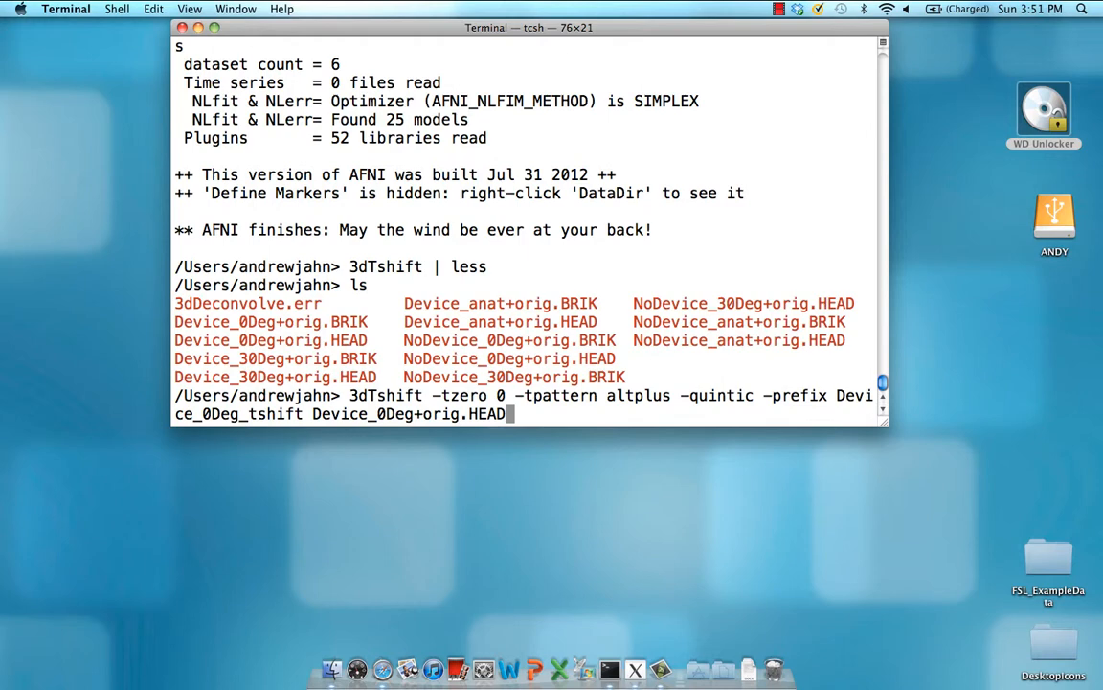
key("BackSpace")
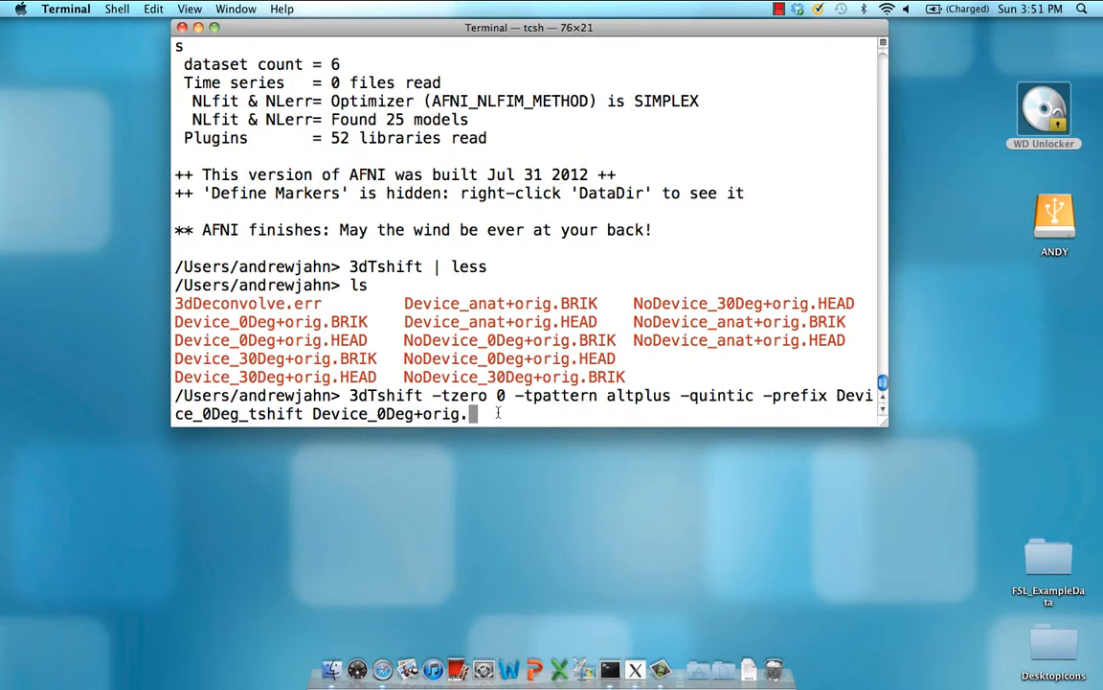
Run the 3dTshift correction, then type afni with Device_0Deg+orig. and the tshift dataset.
key("Return")
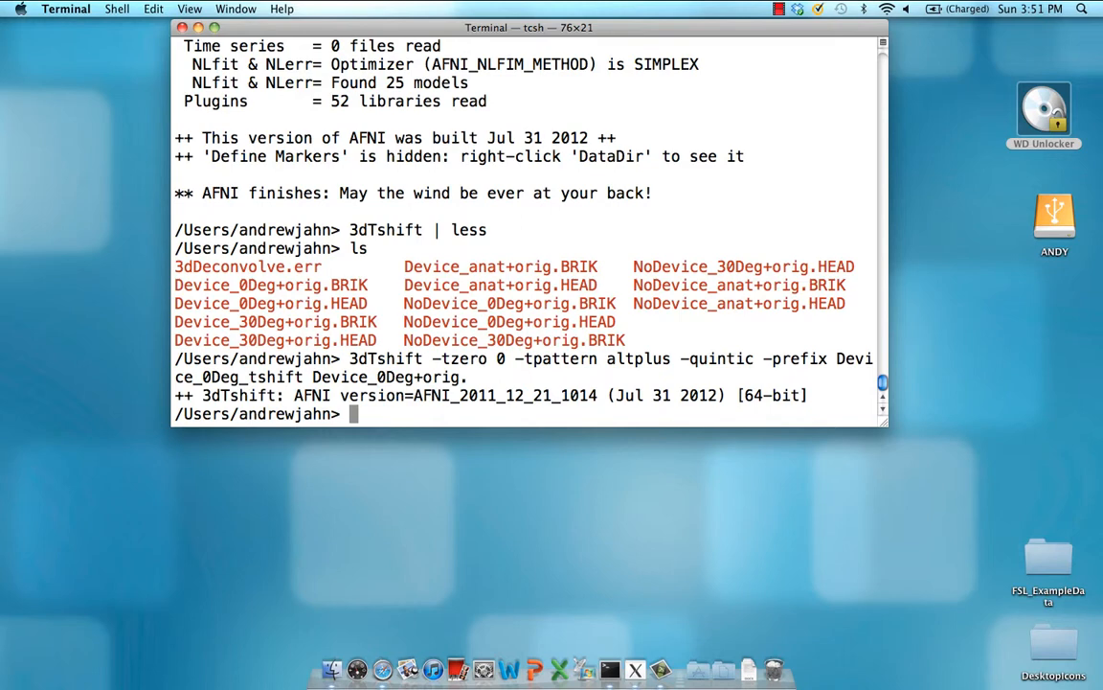
type("afni")
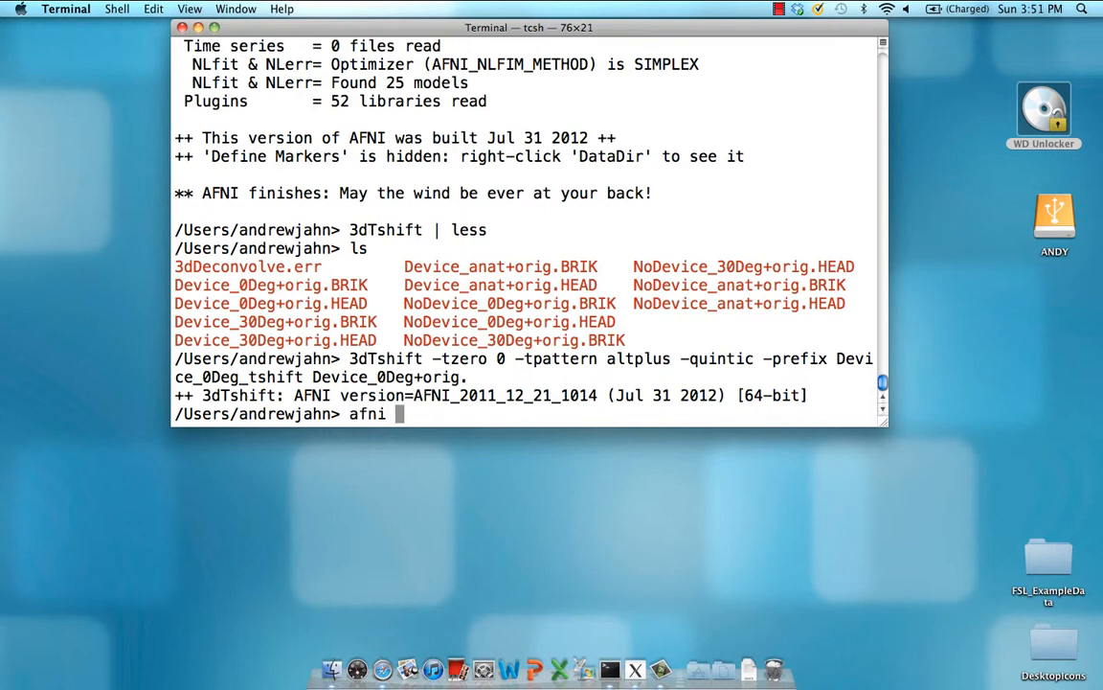
type("Device_0")
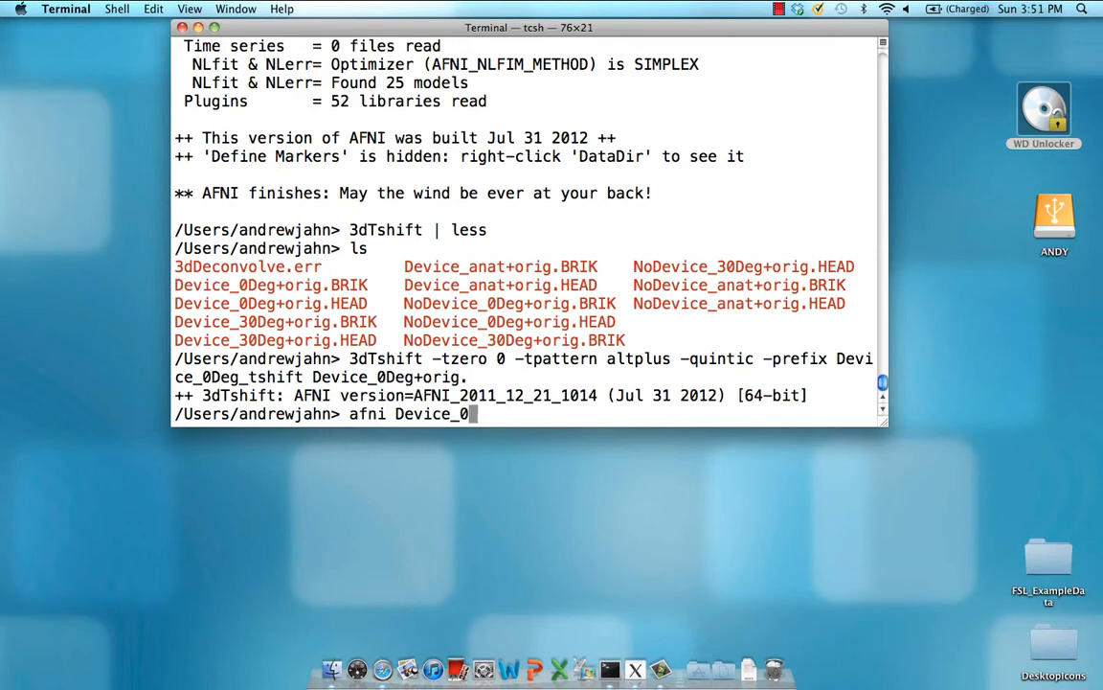
type("Deg+orig.")
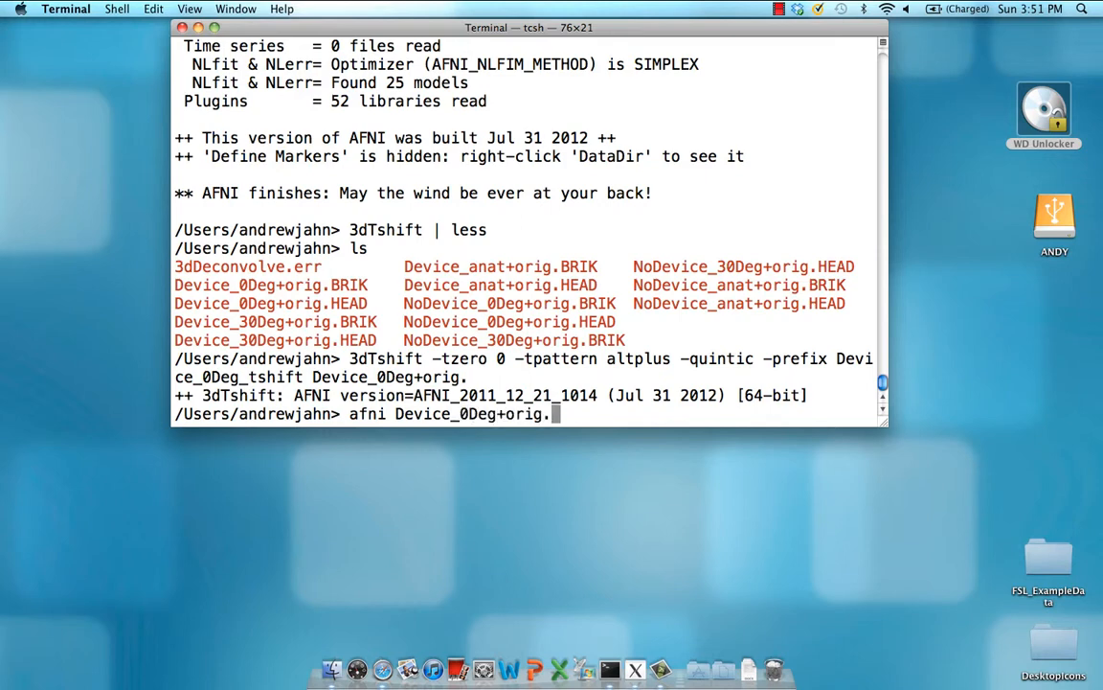
type("Device_0Deg_tshift+orig.")
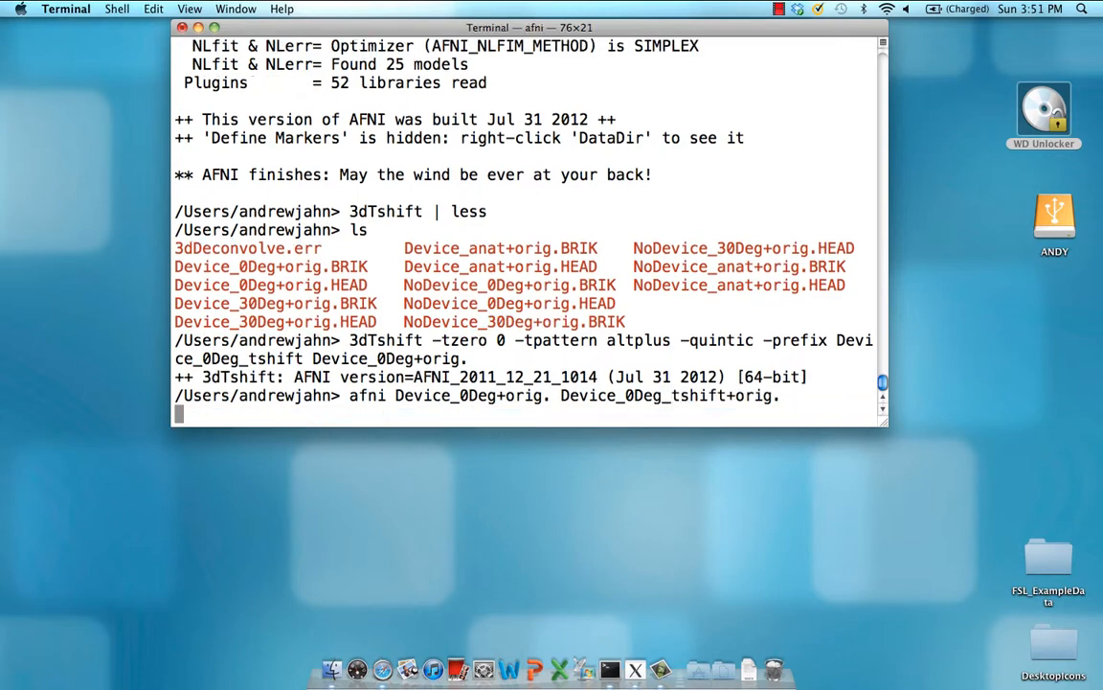
Launch AFNI with both datasets and open a second controller for Device_0Deg_tshift.
key("Return")
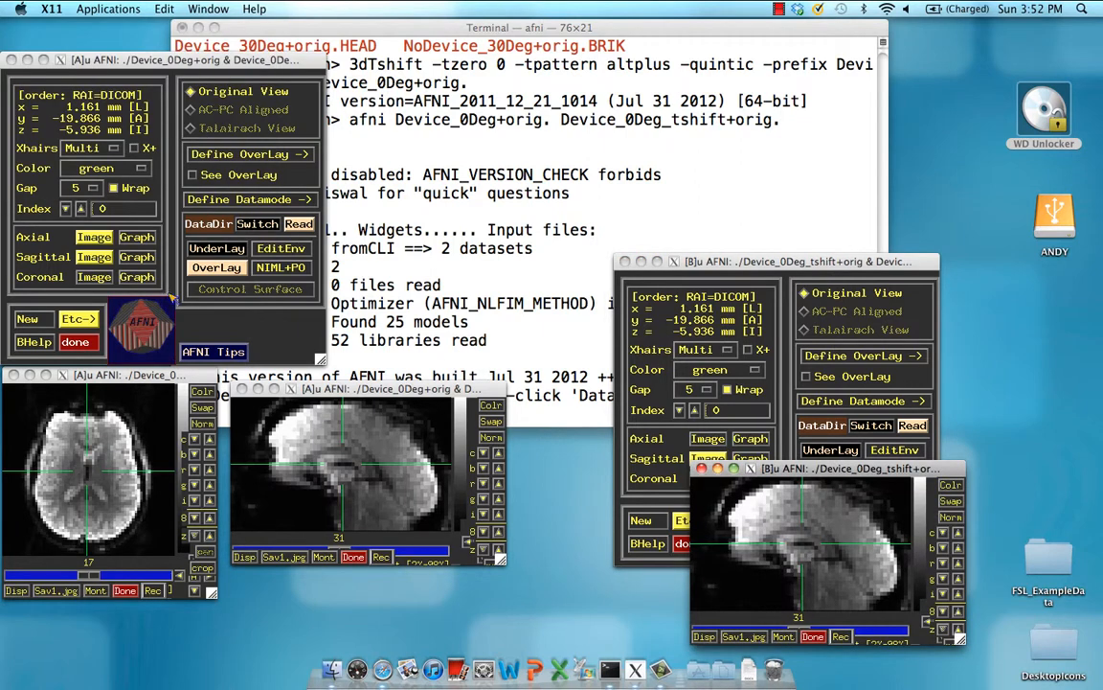
left_click(216, 247)
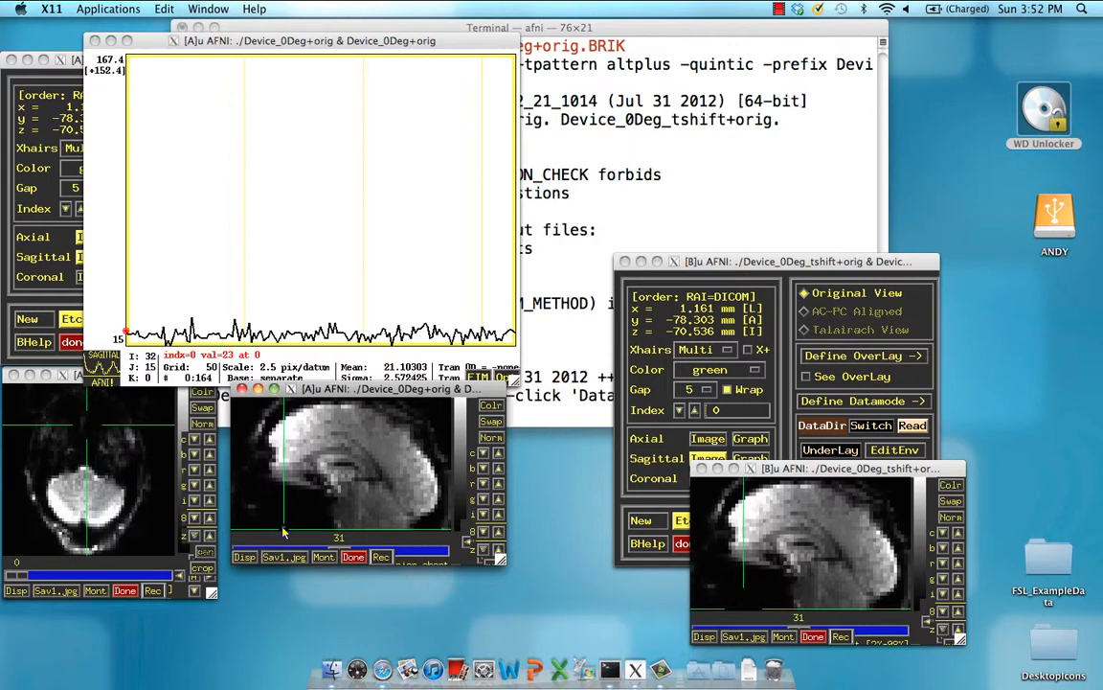
mouse_move(318, 375)
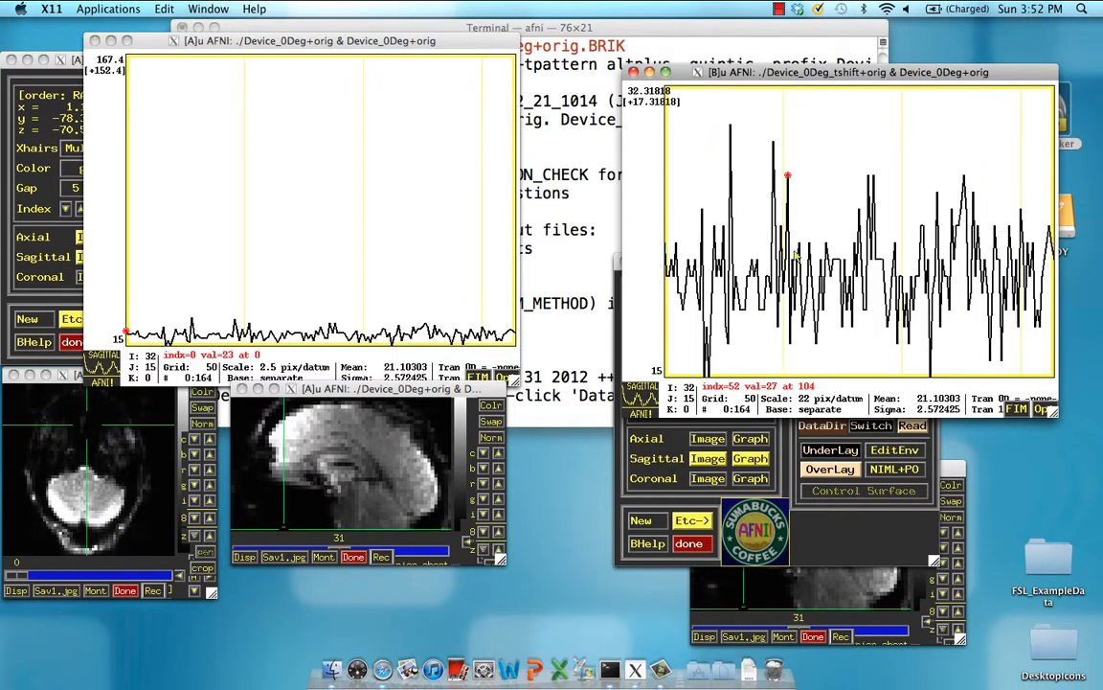
mouse_move(869, 275)
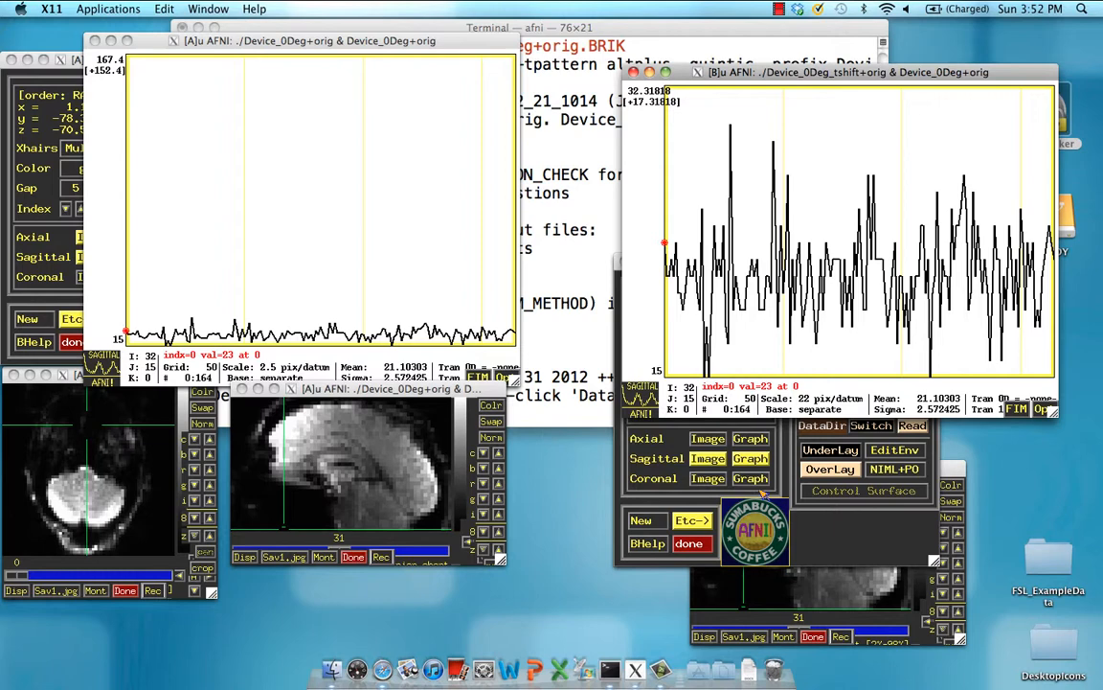
mouse_move(752, 369)
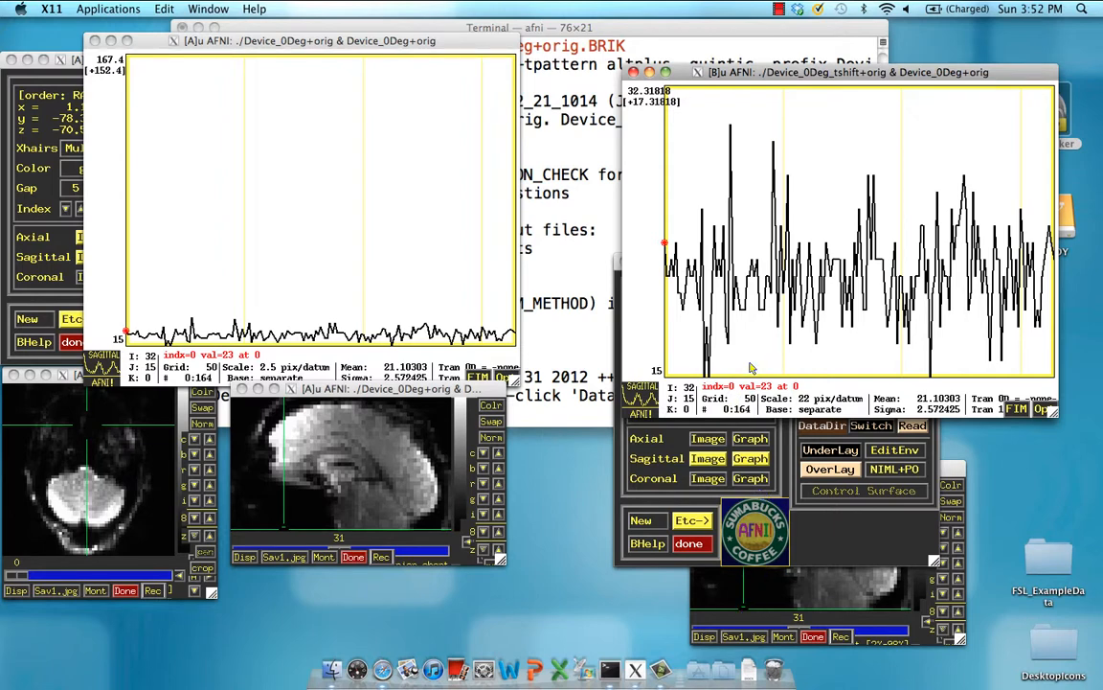
mouse_move(791, 571)
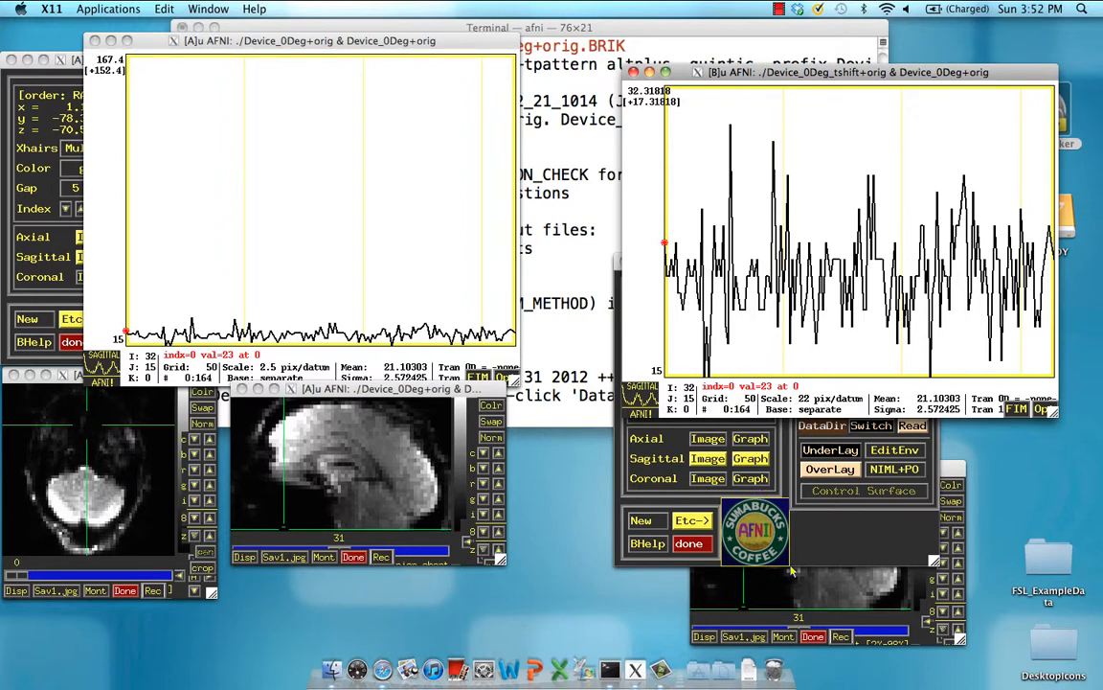
Pick a voxel in another slice to compare raw and corrected time courses.
left_click(707, 457)
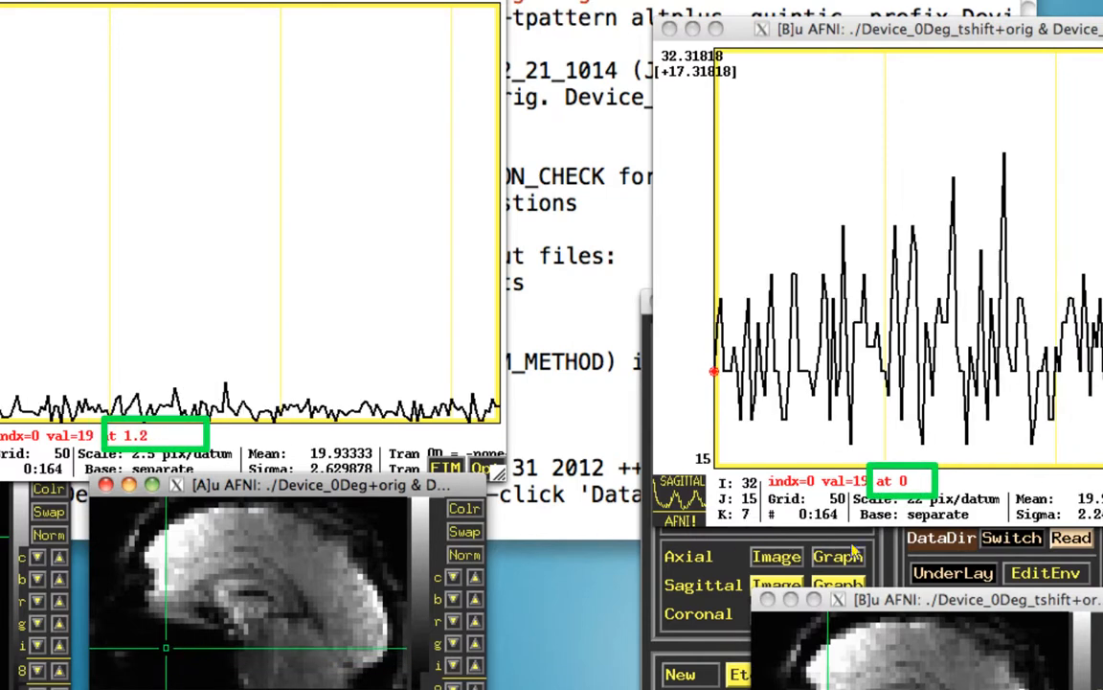
mouse_move(911, 487)
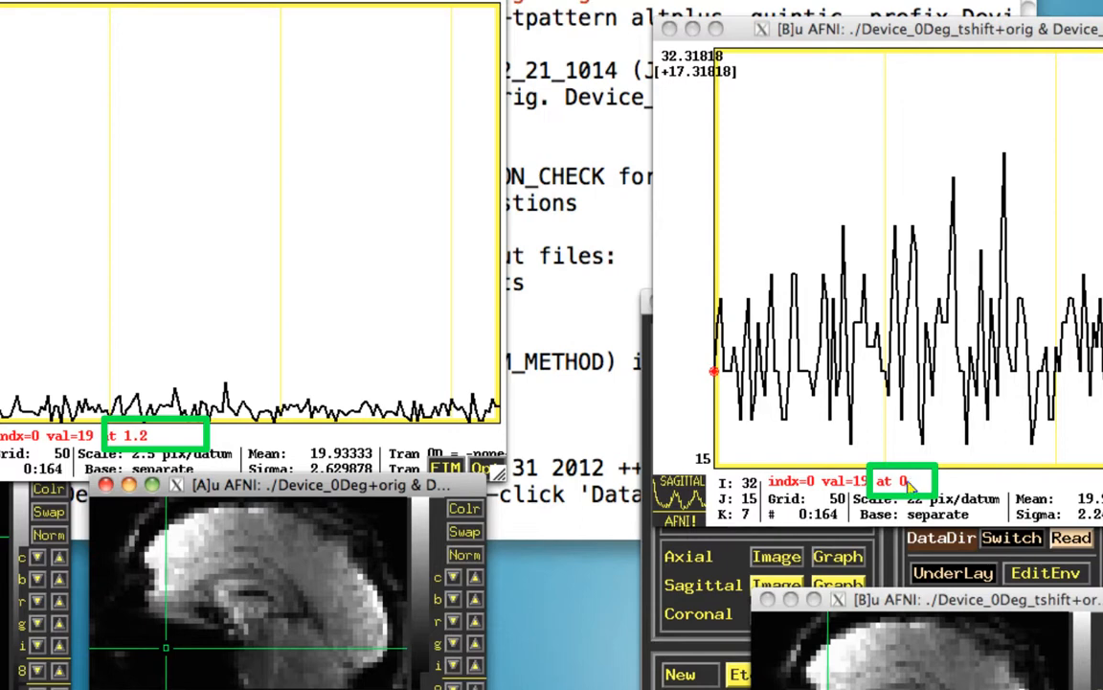
mouse_move(909, 489)
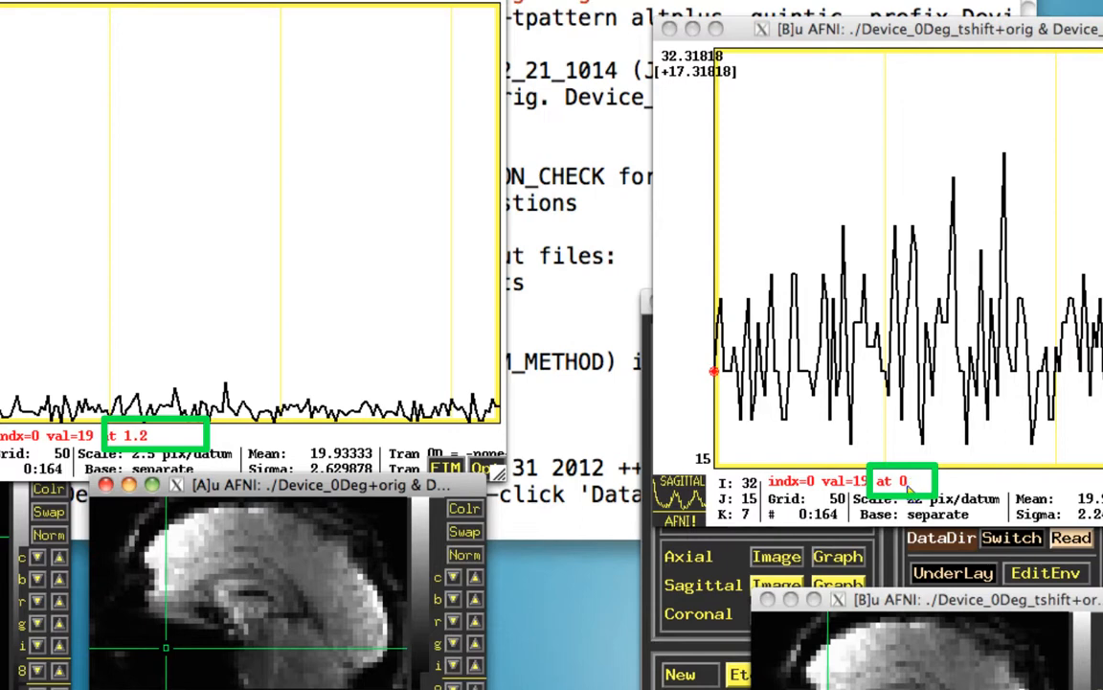